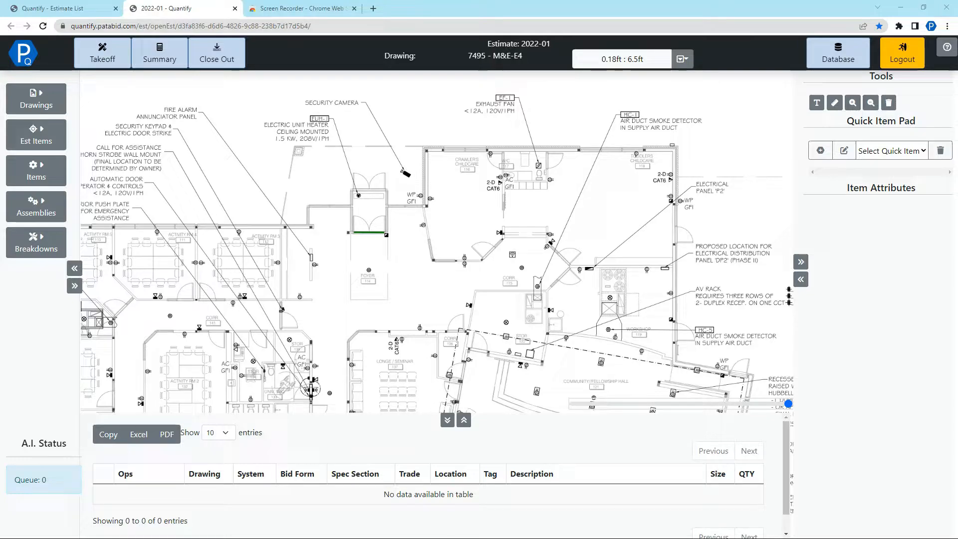
{"action": "mouse_move", "coordinate": [774, 143]}
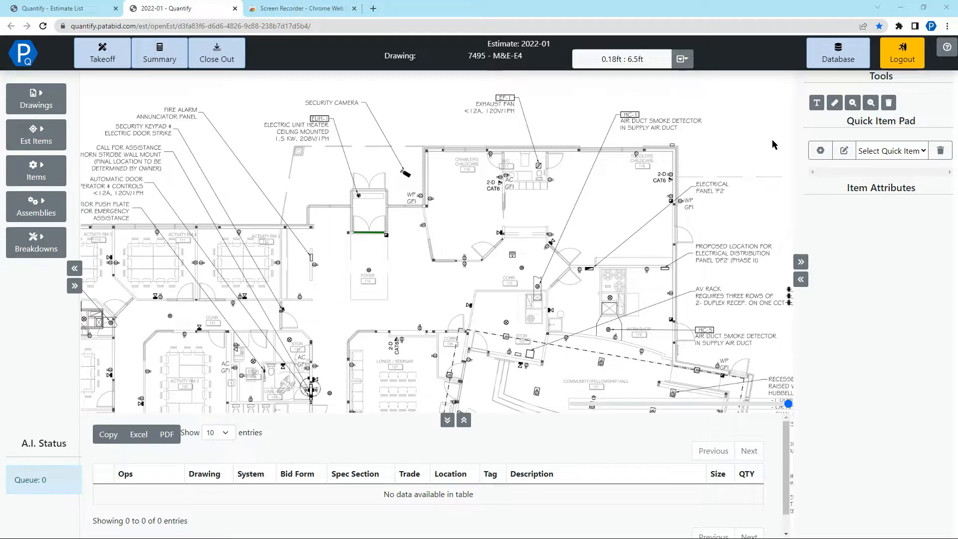
- Load the Conduit - EMT - Set Screw pad and set the Duplex Plug drop length to 8
{"action": "left_click", "coordinate": [892, 150]}
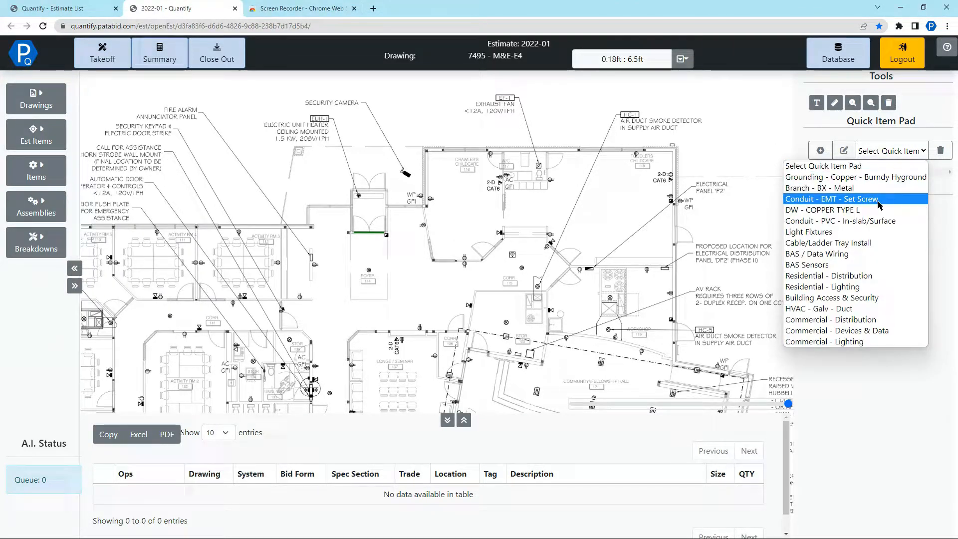
{"action": "left_click", "coordinate": [832, 199]}
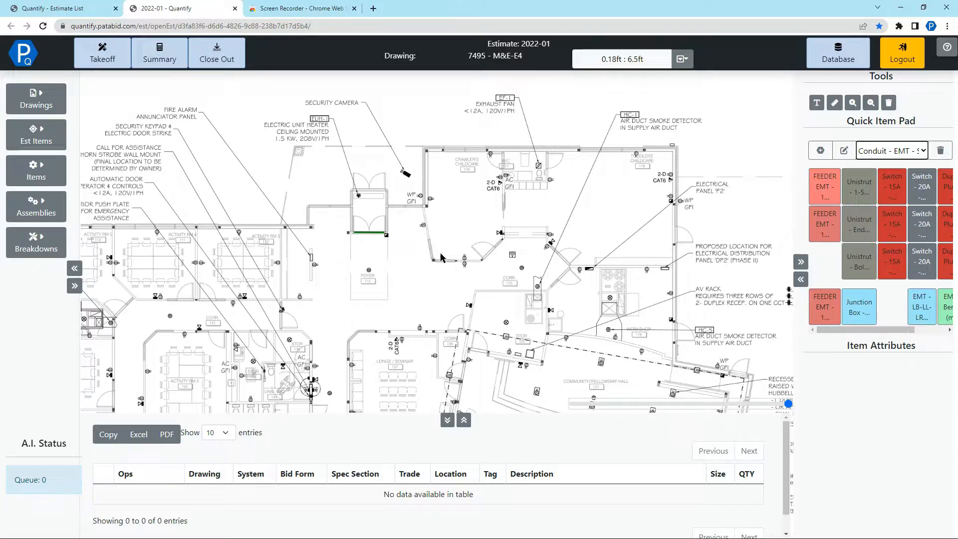
{"action": "mouse_move", "coordinate": [538, 193]}
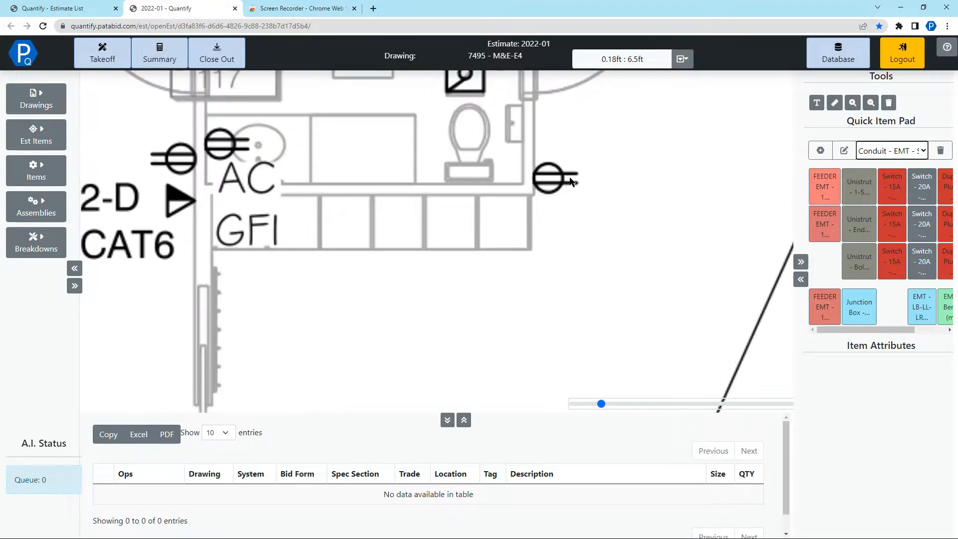
{"action": "mouse_move", "coordinate": [638, 268]}
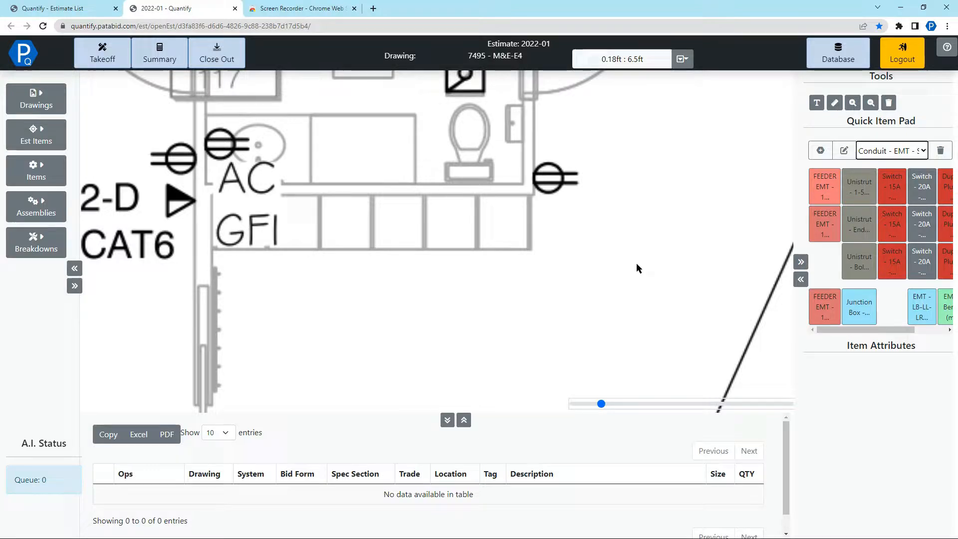
{"action": "scroll", "scroll_direction": "right", "scroll_amount": 3}
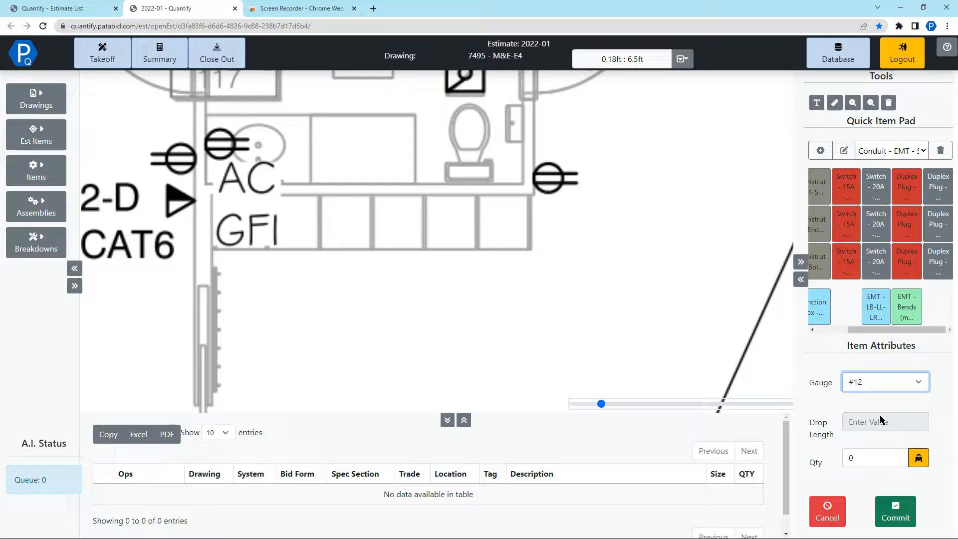
{"action": "type", "text": "8"}
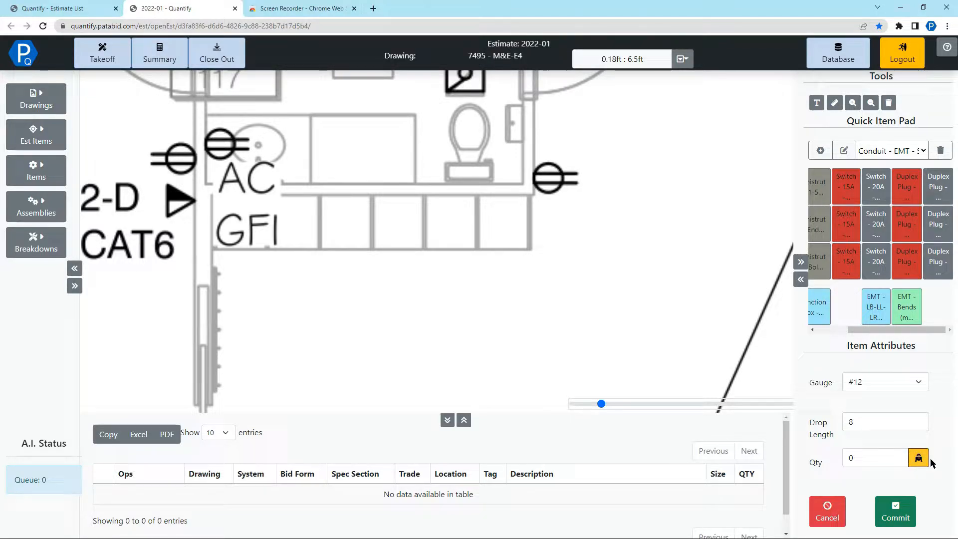
- Start an AI rapid count of duplex plugs and box one receptacle symbol as the sample
{"action": "left_click", "coordinate": [918, 457]}
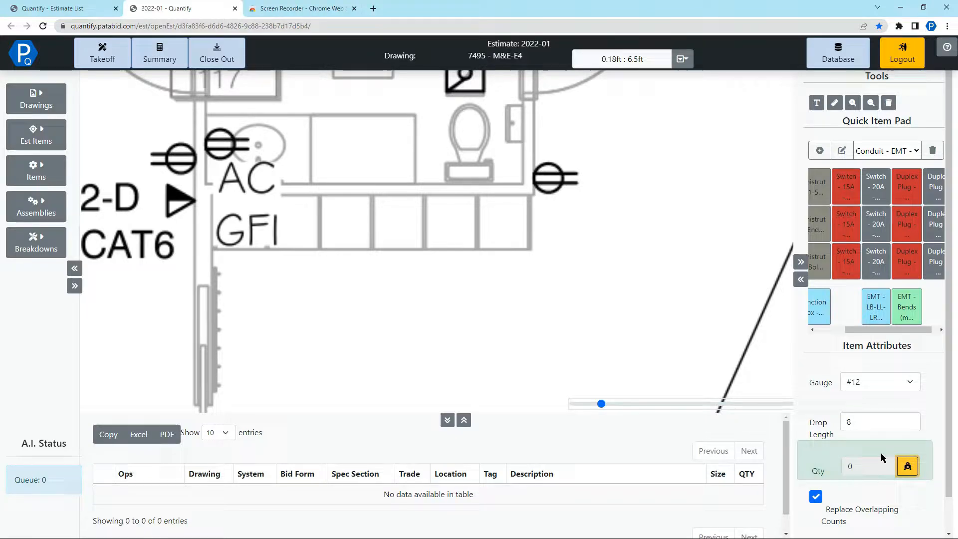
{"action": "left_click", "coordinate": [526, 159]}
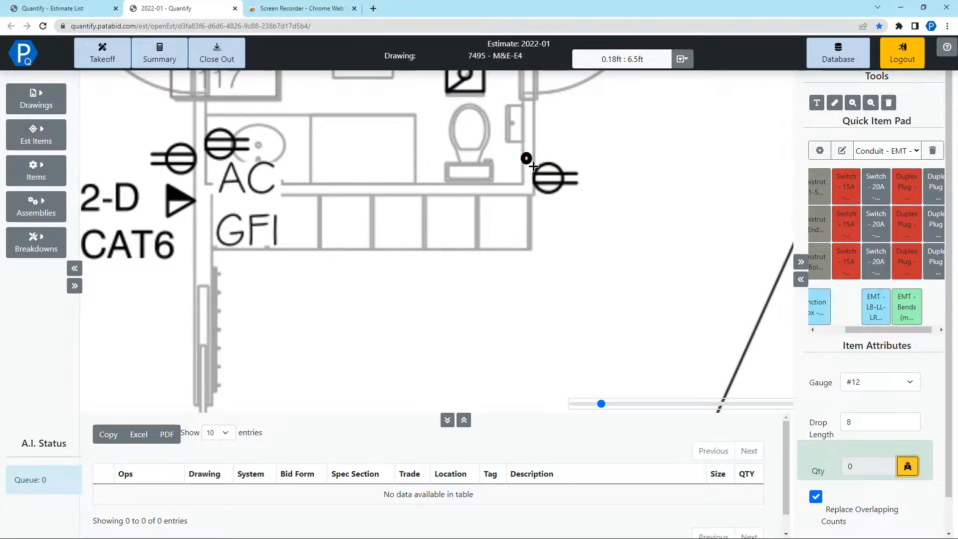
{"action": "left_click", "coordinate": [553, 178]}
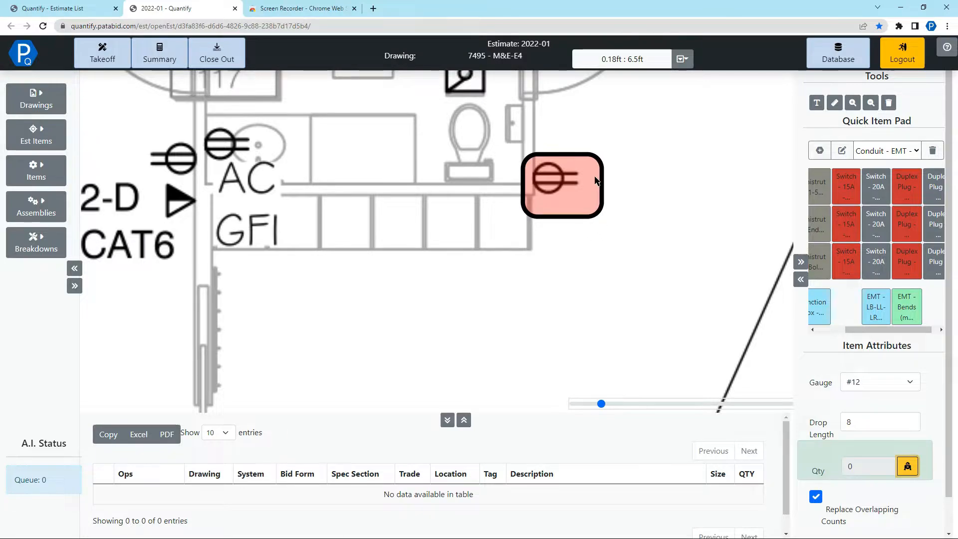
{"action": "left_click", "coordinate": [560, 185]}
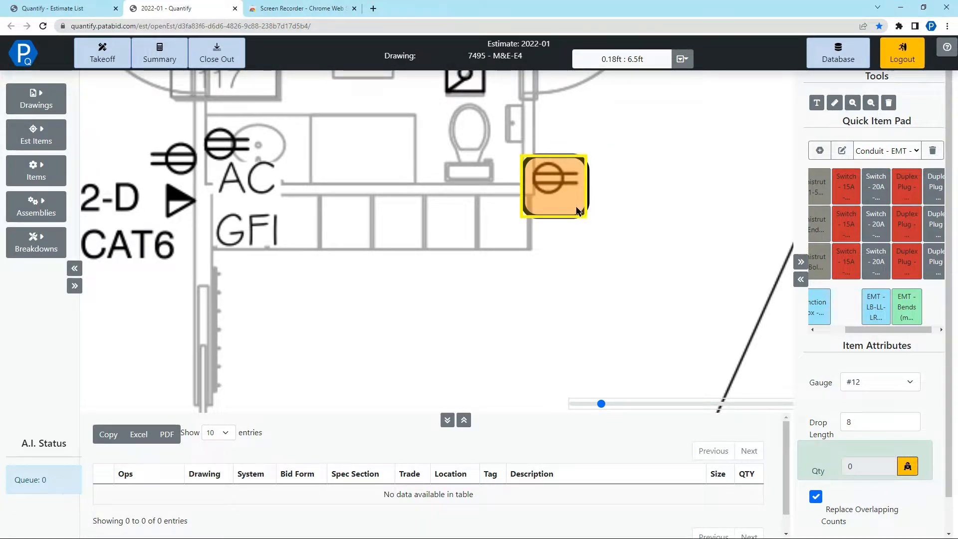
{"action": "left_click", "coordinate": [553, 187]}
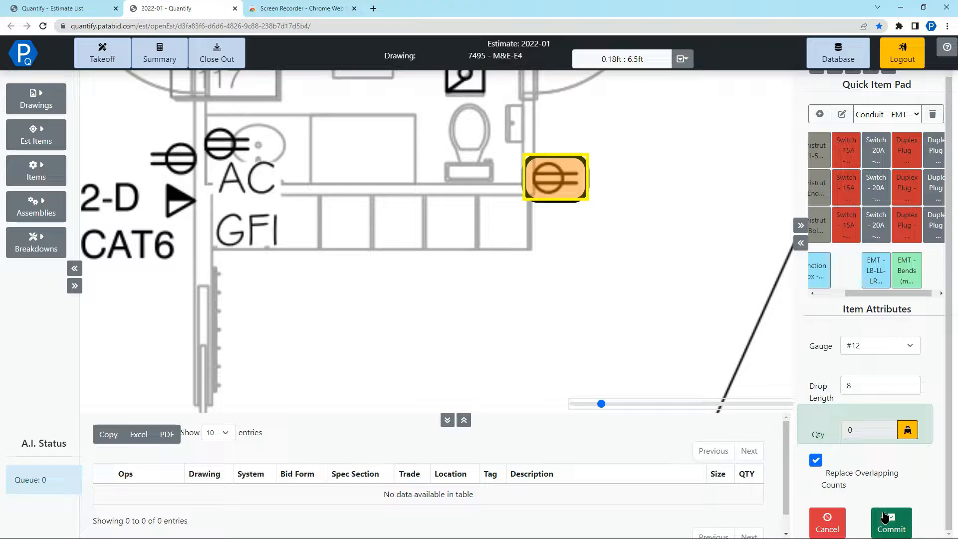
- Commit the duplex plug count, then rapid-count junction boxes sized 6"x6"x3"
{"action": "left_click", "coordinate": [890, 524]}
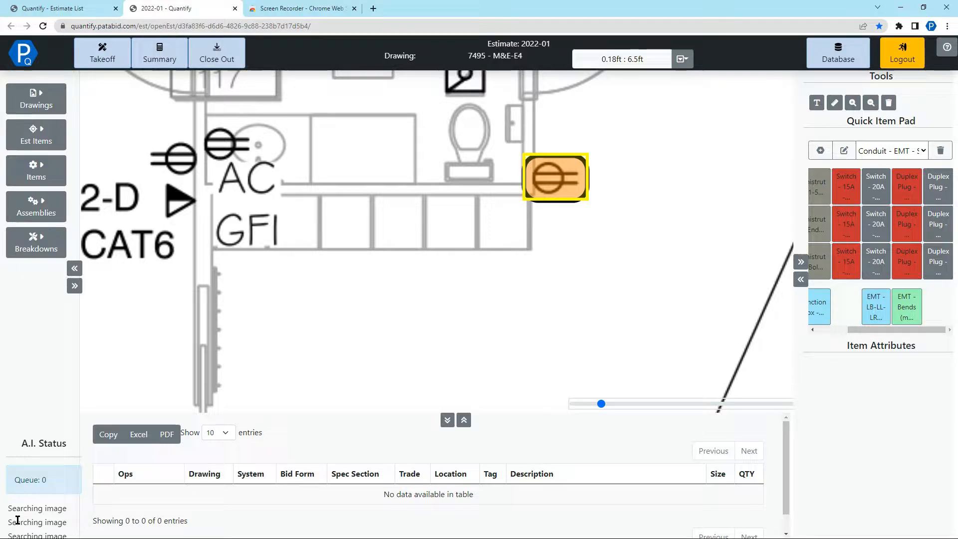
{"action": "mouse_move", "coordinate": [342, 410]}
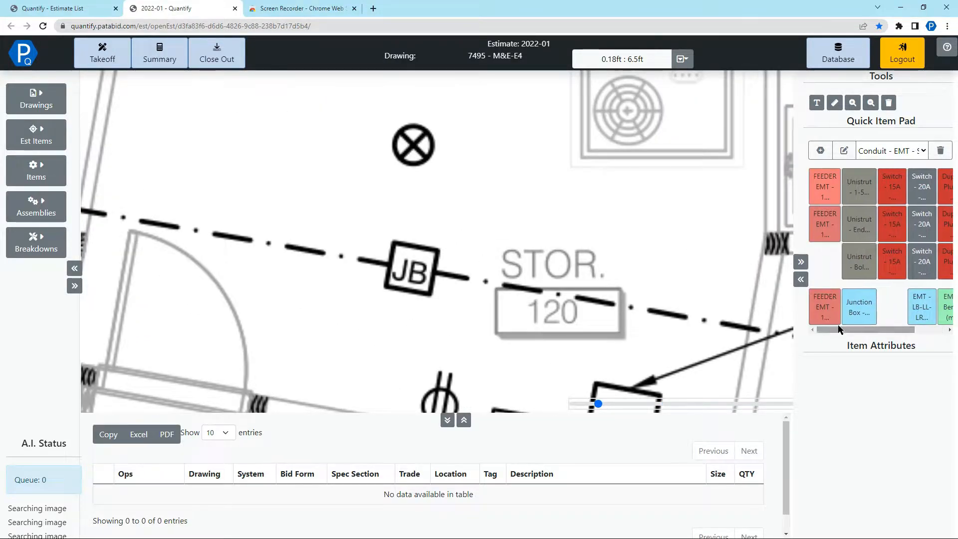
{"action": "left_click", "coordinate": [858, 307]}
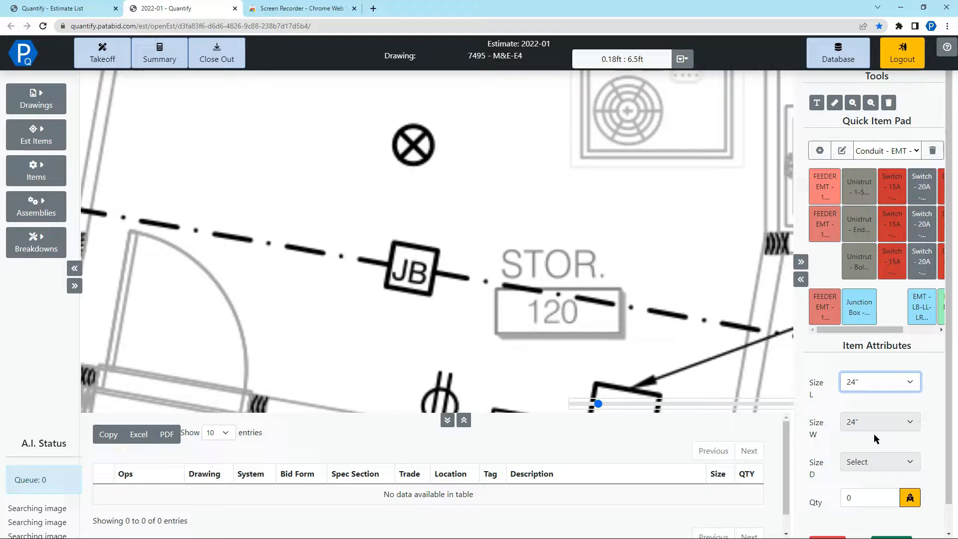
{"action": "left_click", "coordinate": [878, 461]}
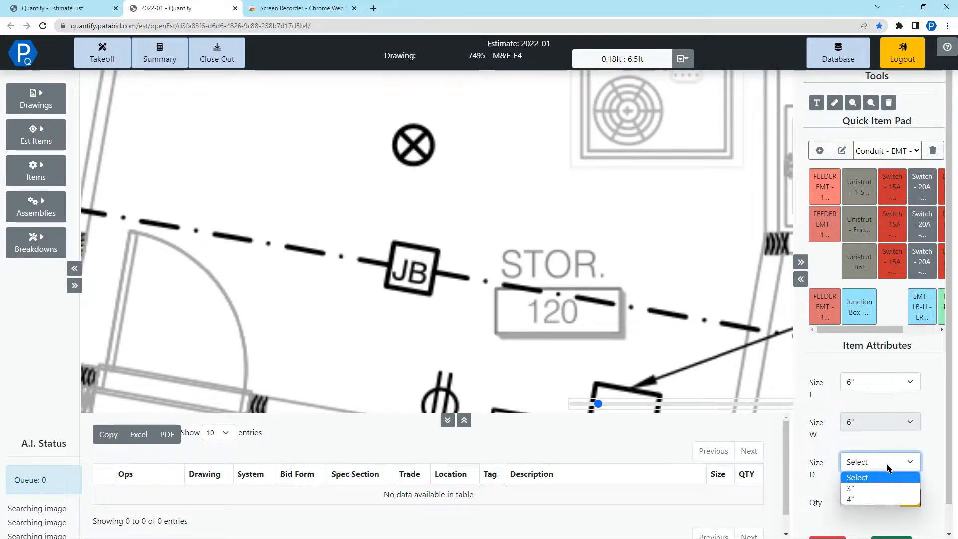
{"action": "left_click", "coordinate": [849, 488]}
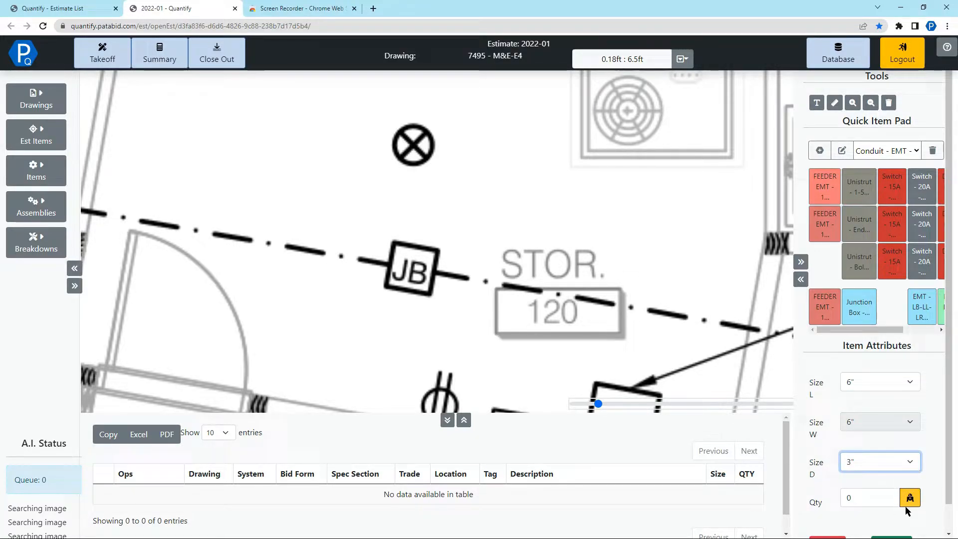
{"action": "mouse_move", "coordinate": [911, 506]}
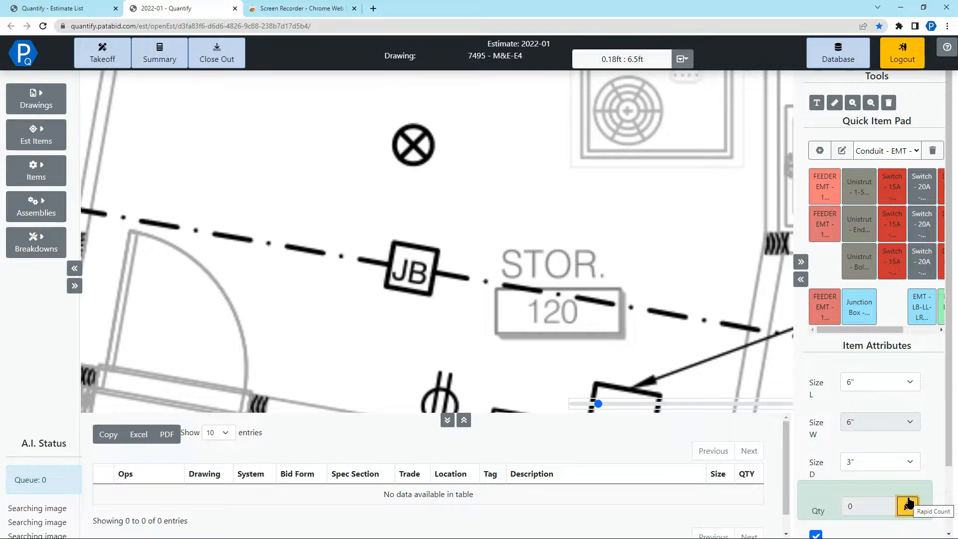
{"action": "left_click", "coordinate": [408, 267]}
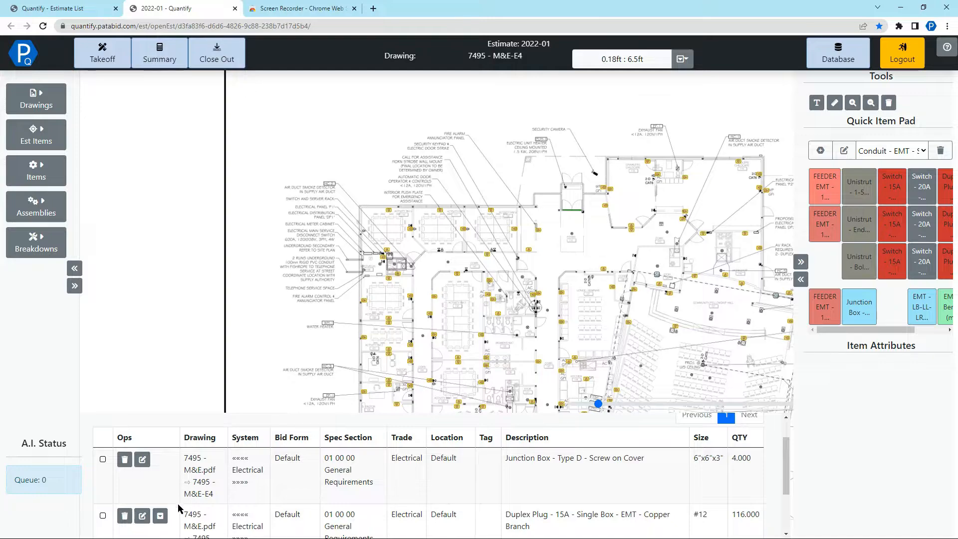
{"action": "scroll", "scroll_direction": "down", "scroll_amount": 3}
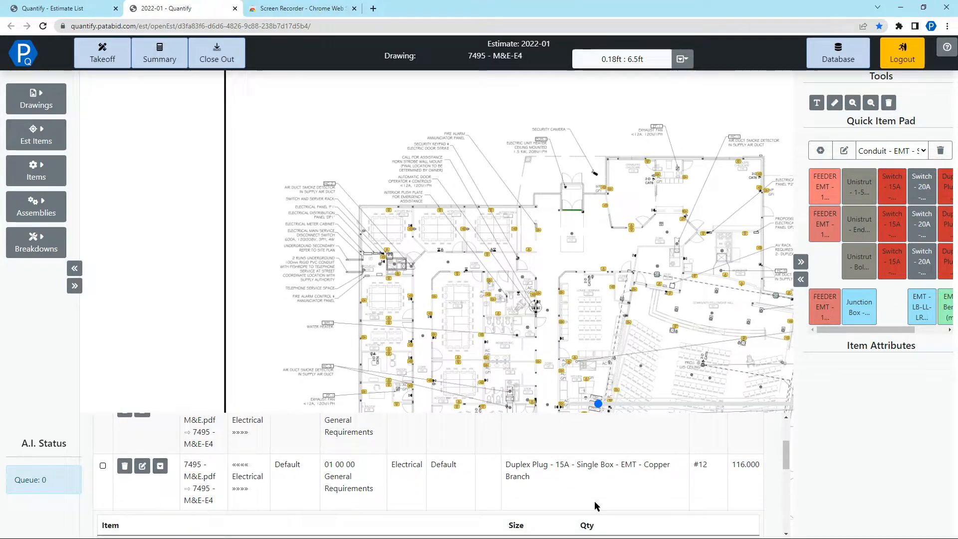
{"action": "scroll", "scroll_direction": "down", "scroll_amount": 3}
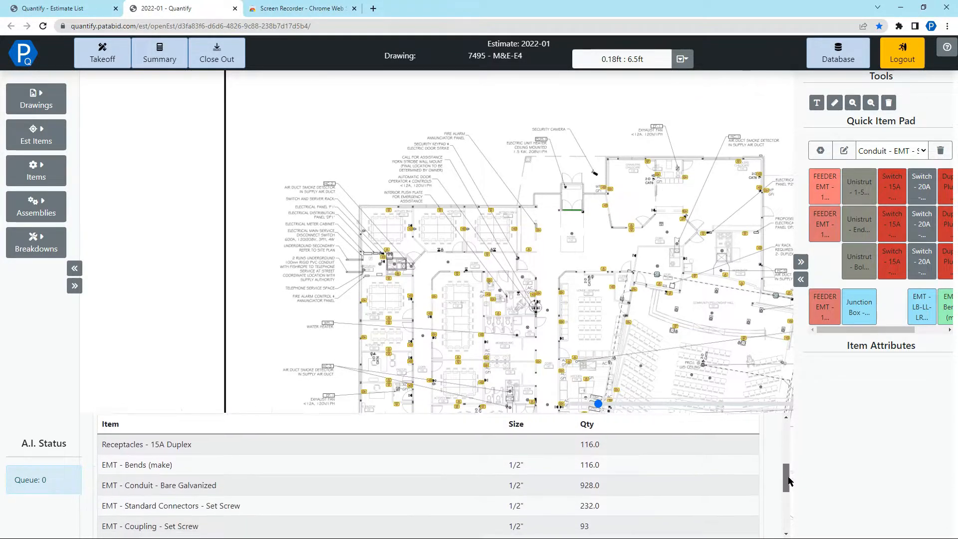
{"action": "scroll", "scroll_direction": "down", "scroll_amount": 3}
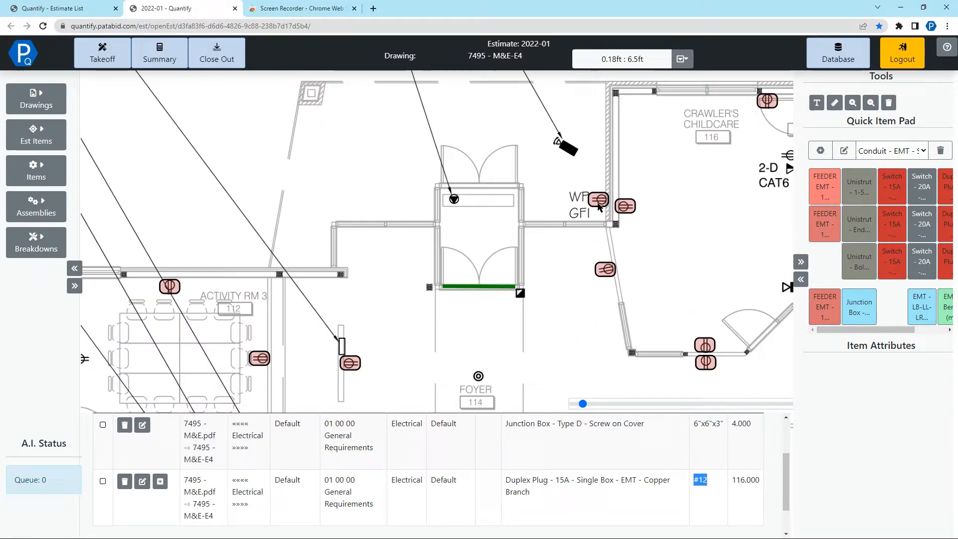
- Count WP GFI receptacles as their own GFI duplex plug item from a boxed sample
{"action": "scroll", "scroll_direction": "down", "scroll_amount": 3}
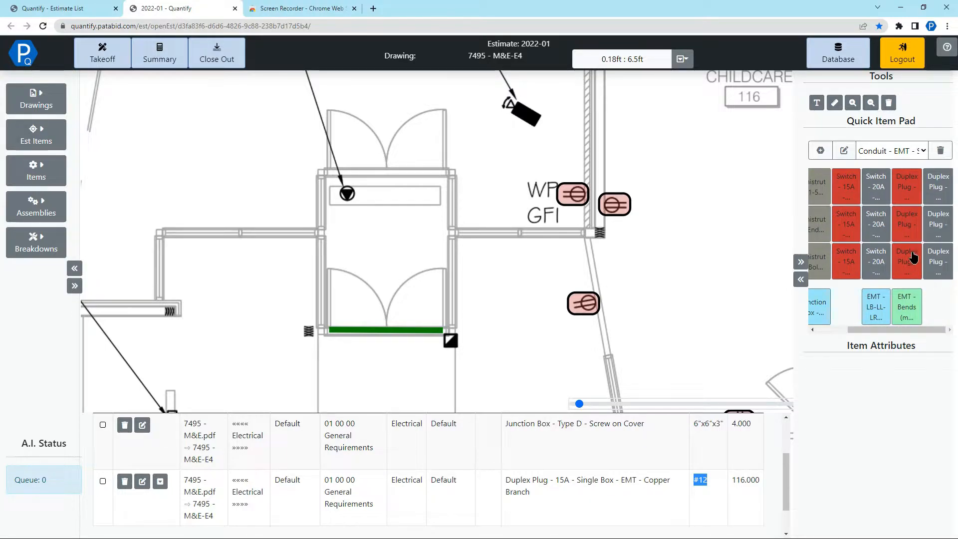
{"action": "left_click", "coordinate": [907, 261]}
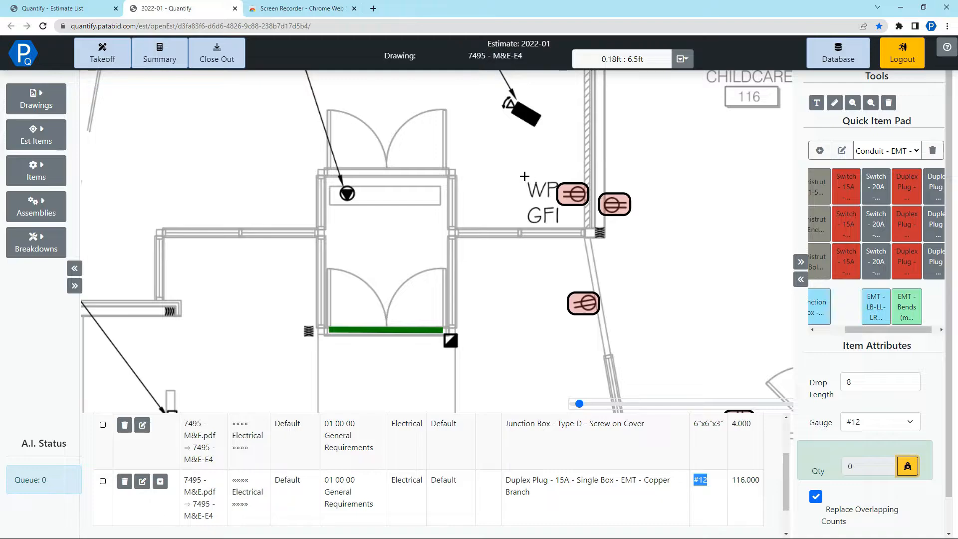
{"action": "left_click", "coordinate": [543, 202]}
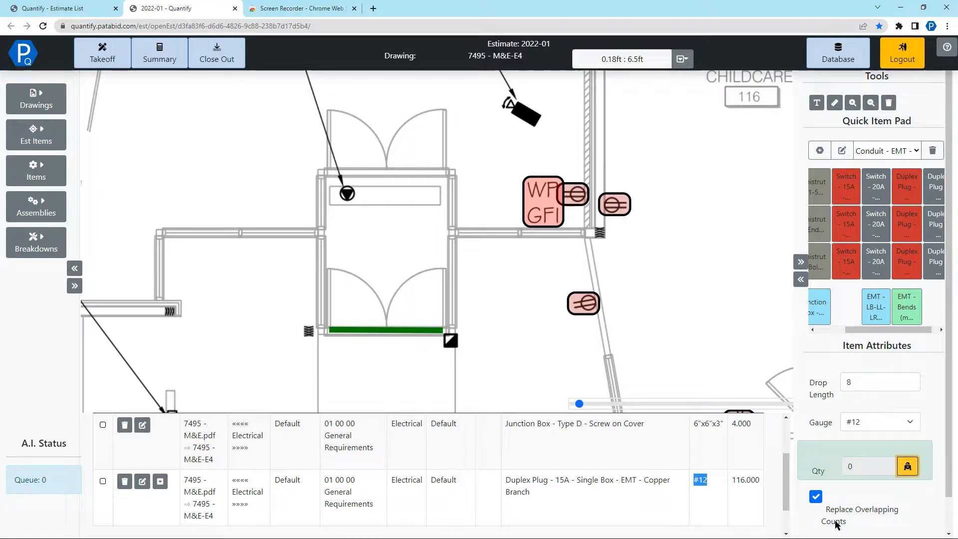
{"action": "mouse_move", "coordinate": [516, 203]}
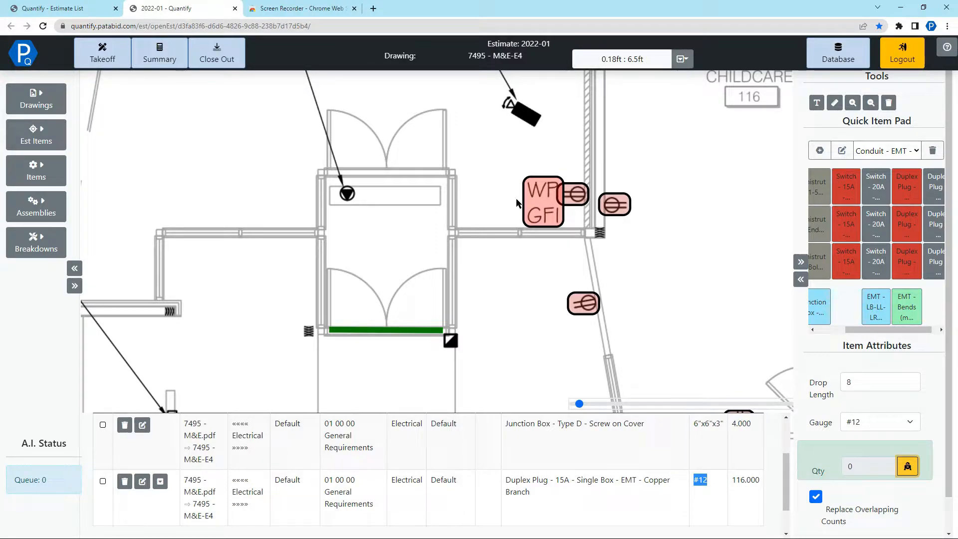
{"action": "mouse_move", "coordinate": [532, 208]}
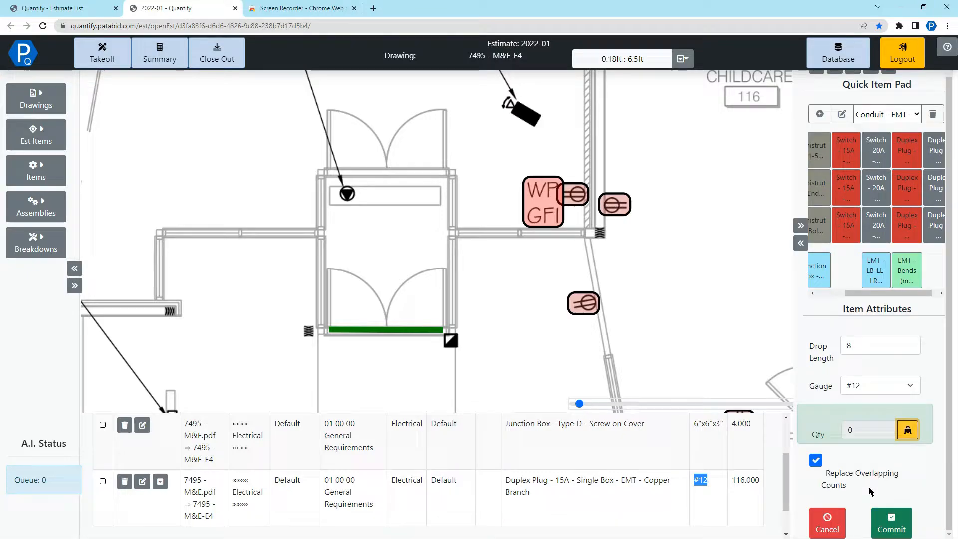
{"action": "left_click", "coordinate": [891, 523]}
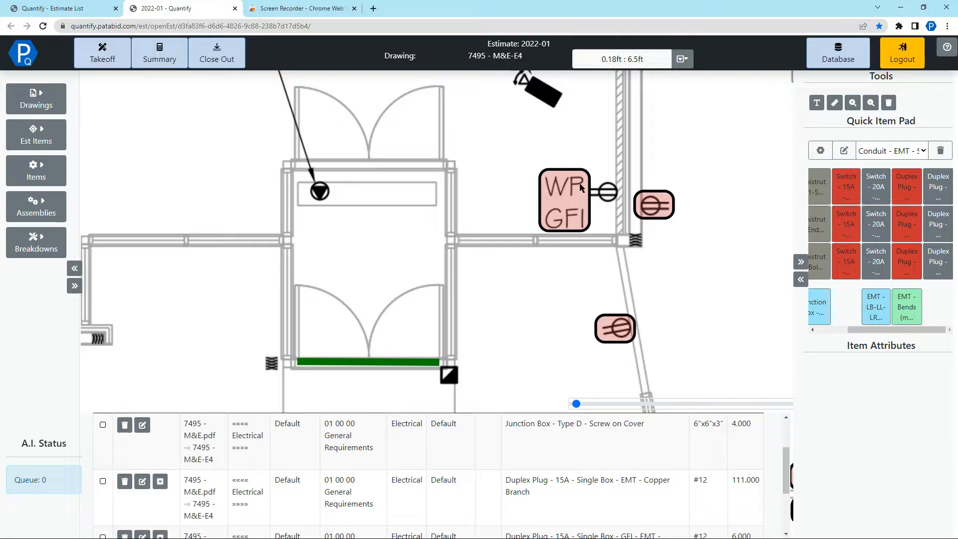
- Check the 111 duplex plug quantity in the table, then bring up the Drawing List
{"action": "scroll", "scroll_direction": "down", "scroll_amount": 3}
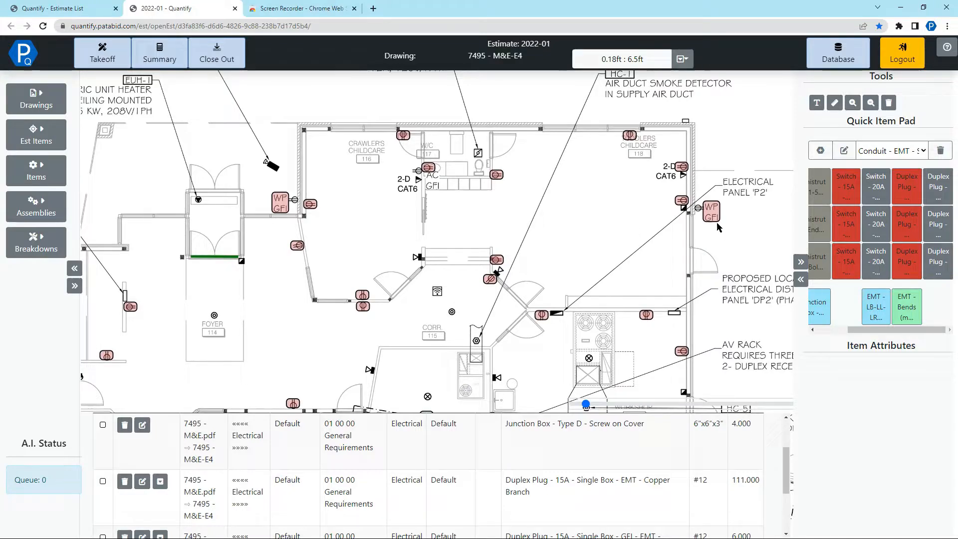
{"action": "mouse_move", "coordinate": [700, 382]}
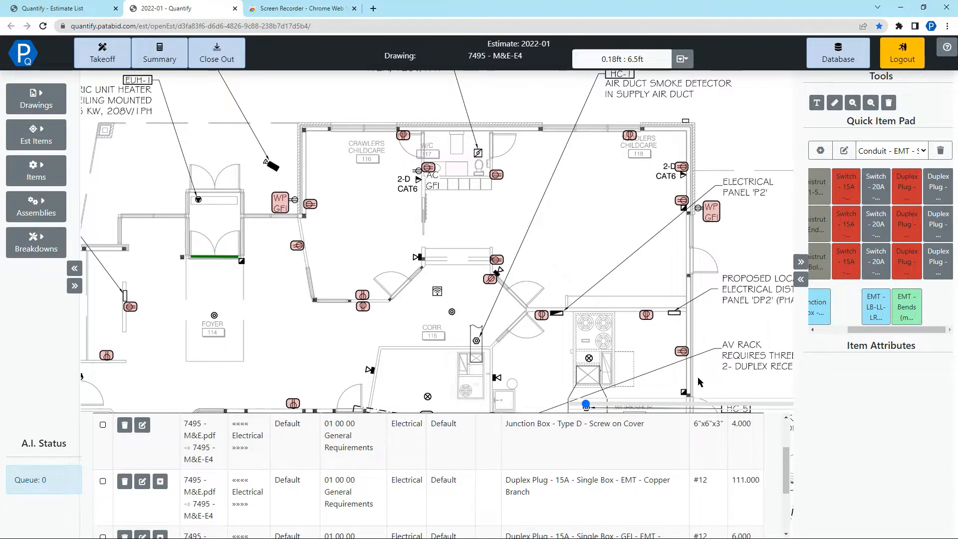
{"action": "scroll", "scroll_direction": "down", "scroll_amount": 3}
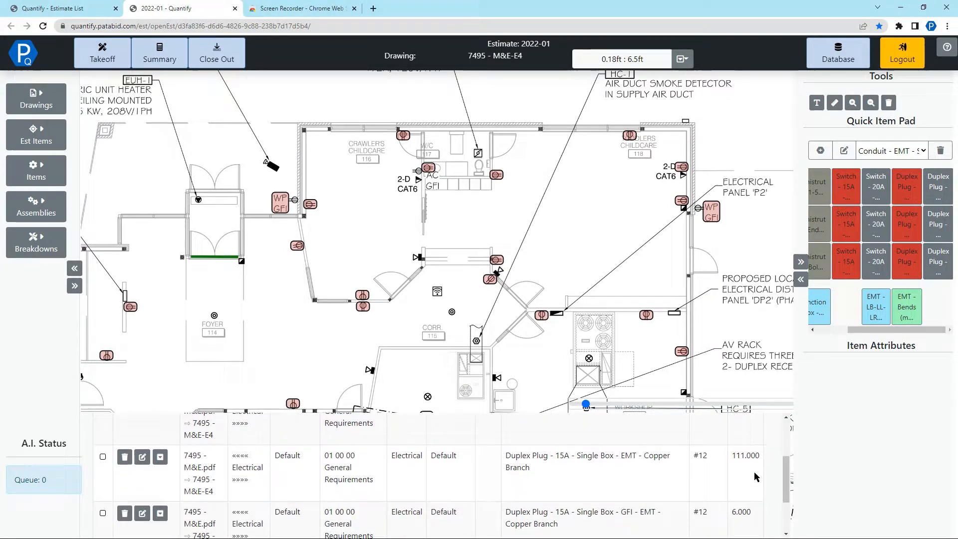
{"action": "double_click", "coordinate": [746, 455]}
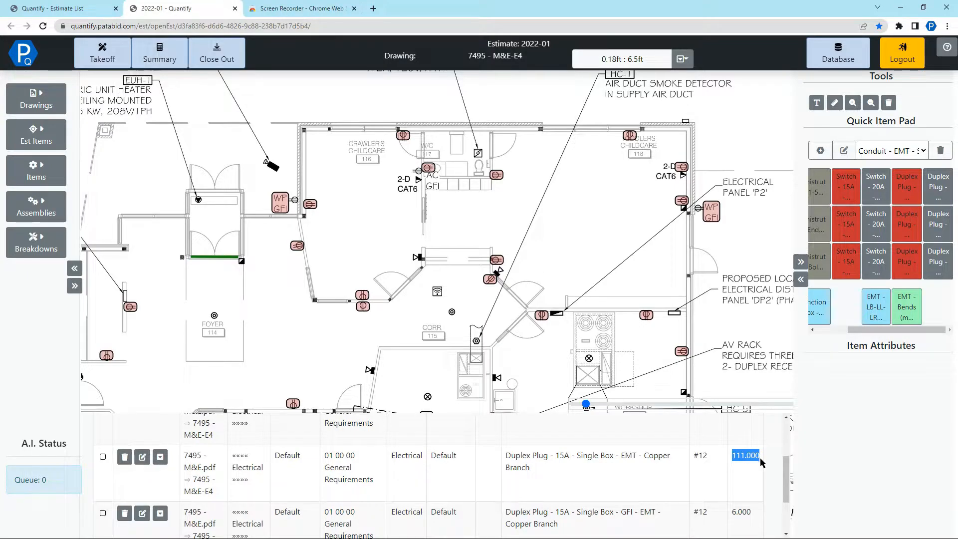
{"action": "left_click", "coordinate": [36, 98]}
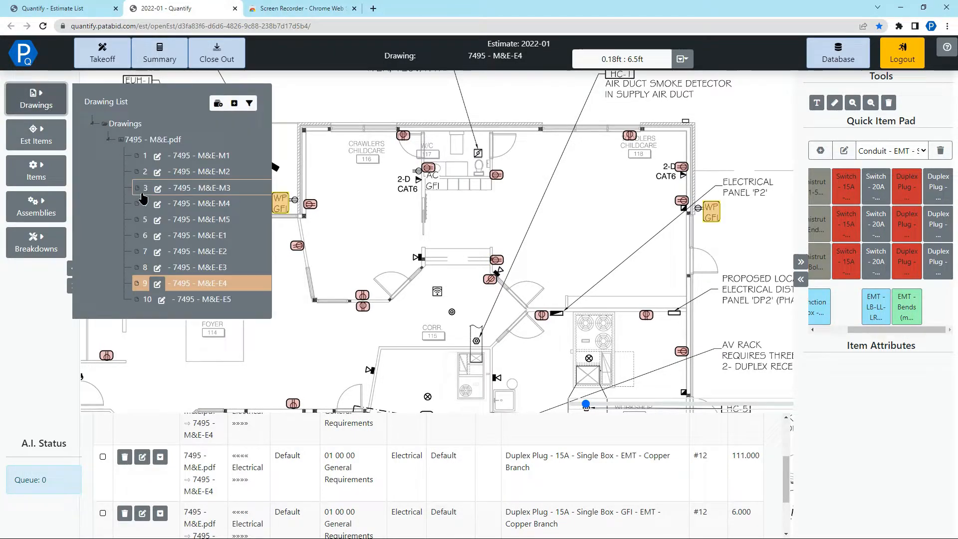
- Switch to drawing 10 - 7495 - M&E-E5 and load the Light Fixtures quick item pad
{"action": "left_click", "coordinate": [200, 299]}
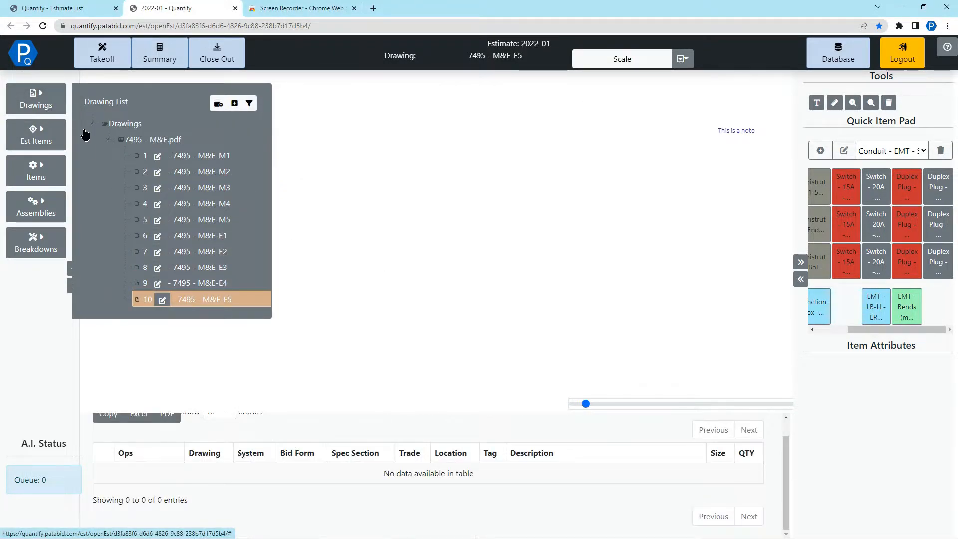
{"action": "left_click", "coordinate": [204, 300]}
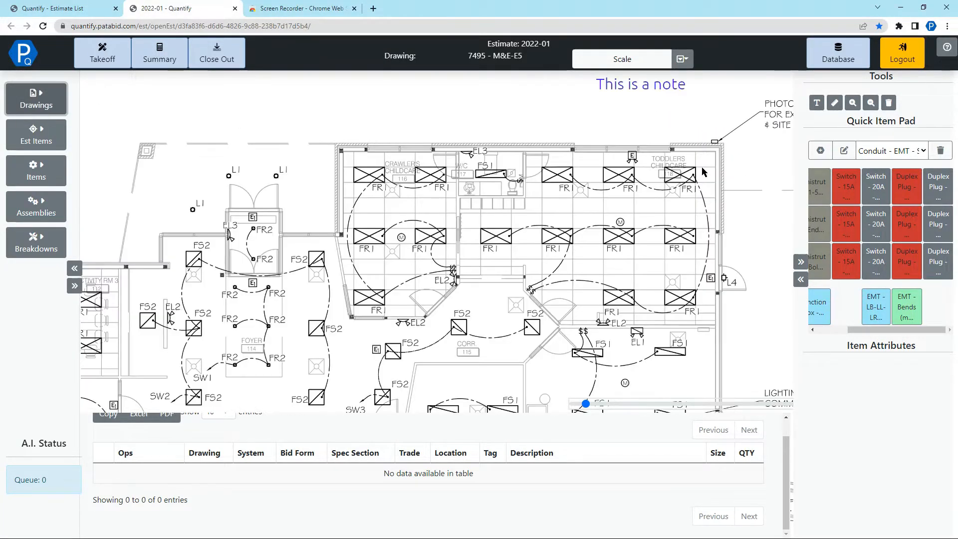
{"action": "left_click", "coordinate": [889, 151]}
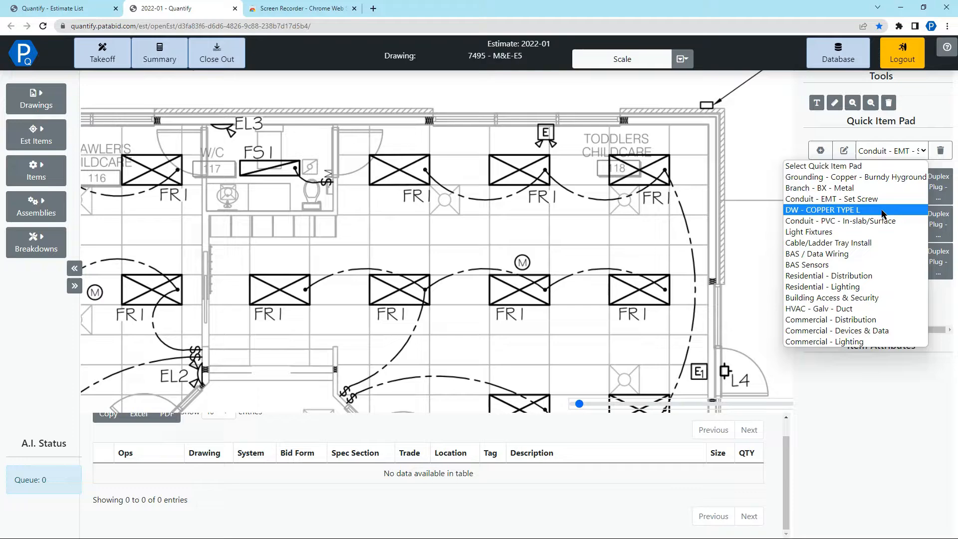
{"action": "mouse_move", "coordinate": [856, 232]}
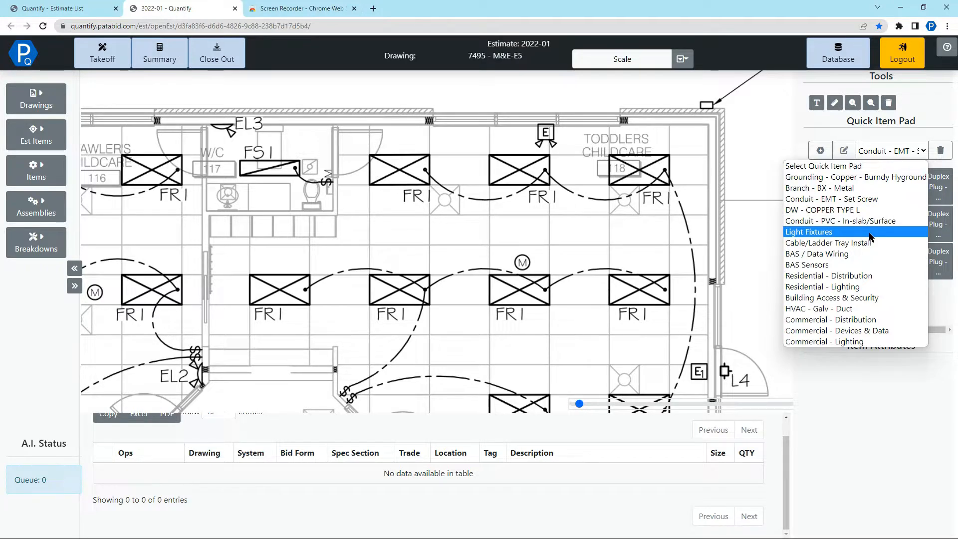
{"action": "left_click", "coordinate": [808, 231]}
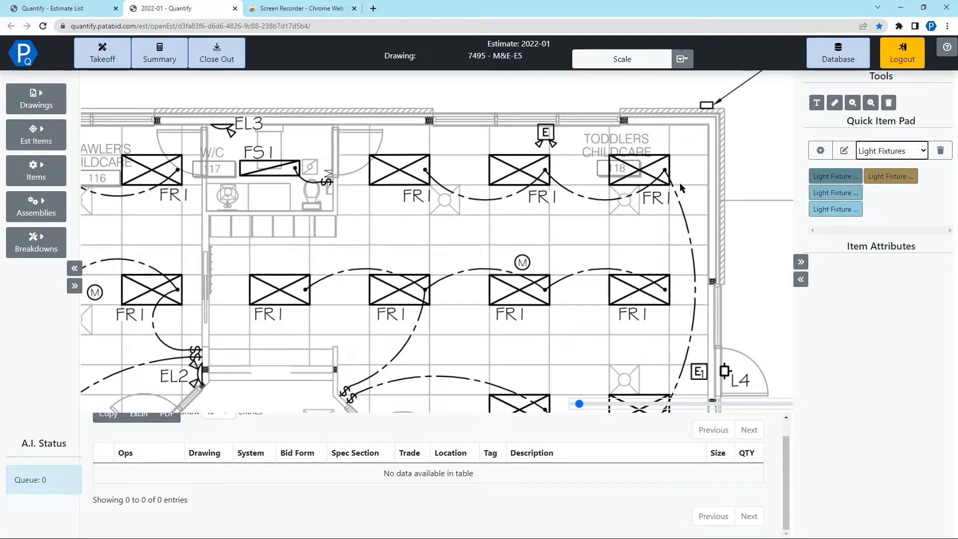
{"action": "mouse_move", "coordinate": [566, 175]}
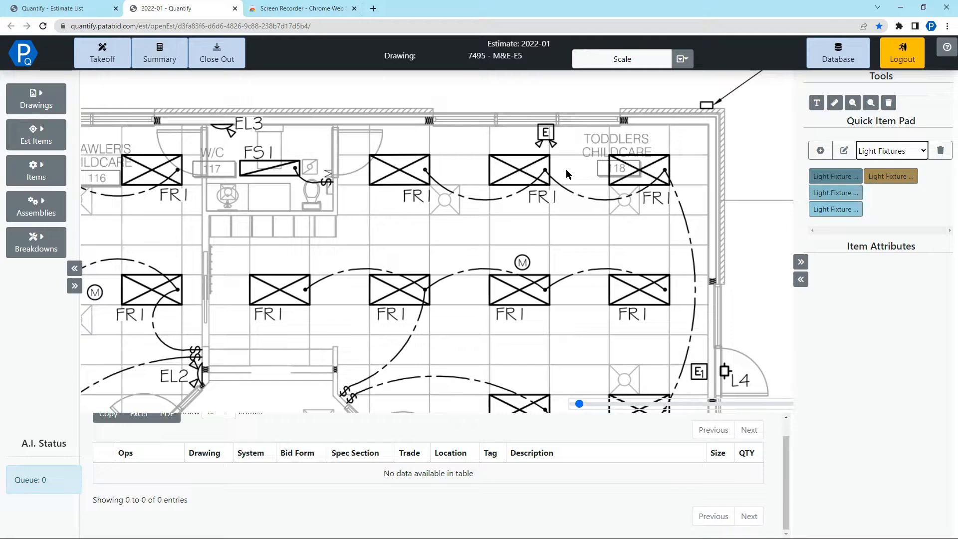
{"action": "mouse_move", "coordinate": [501, 205]}
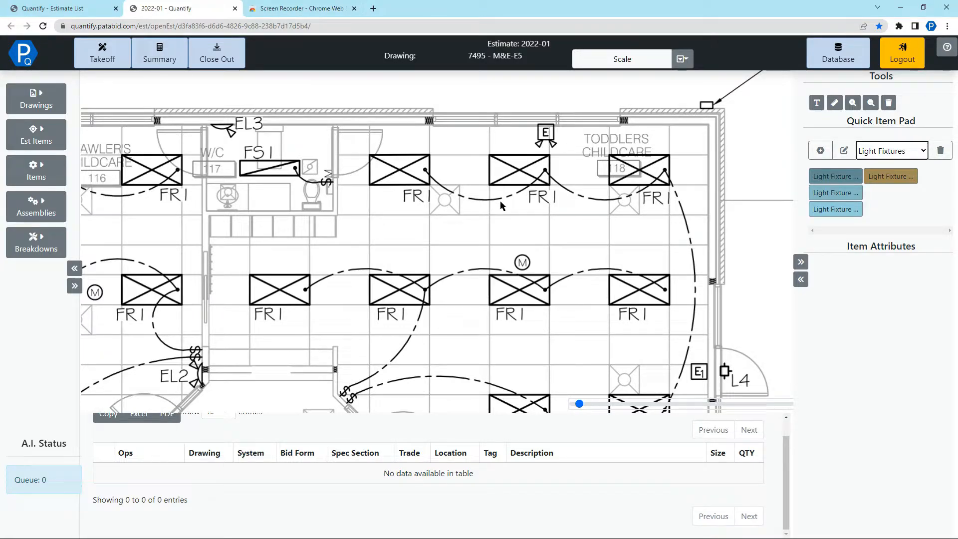
{"action": "mouse_move", "coordinate": [550, 180]}
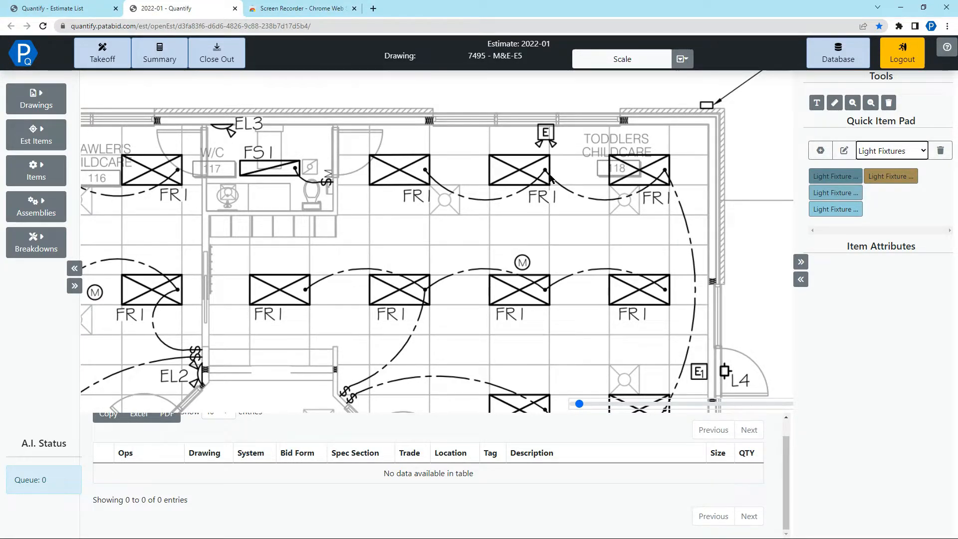
{"action": "mouse_move", "coordinate": [577, 178]}
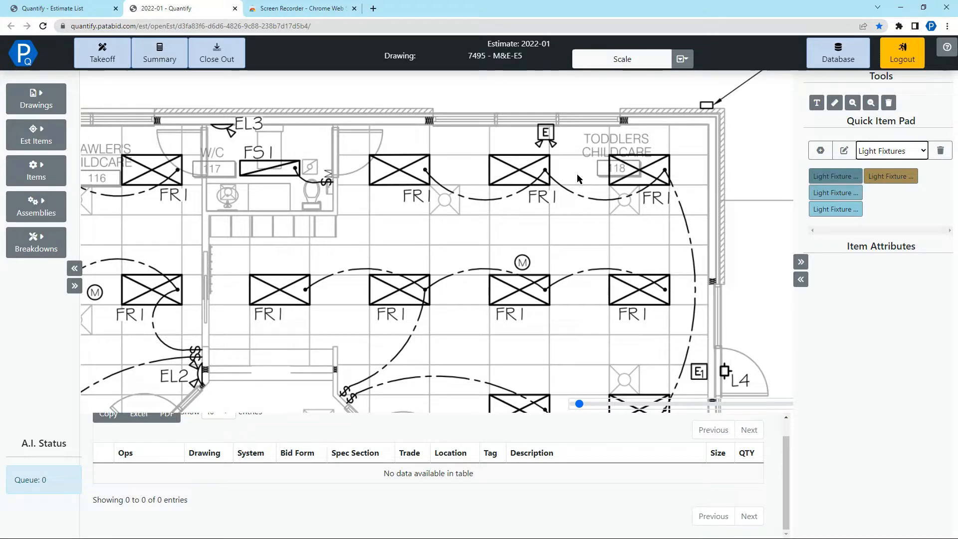
{"action": "mouse_move", "coordinate": [546, 177]}
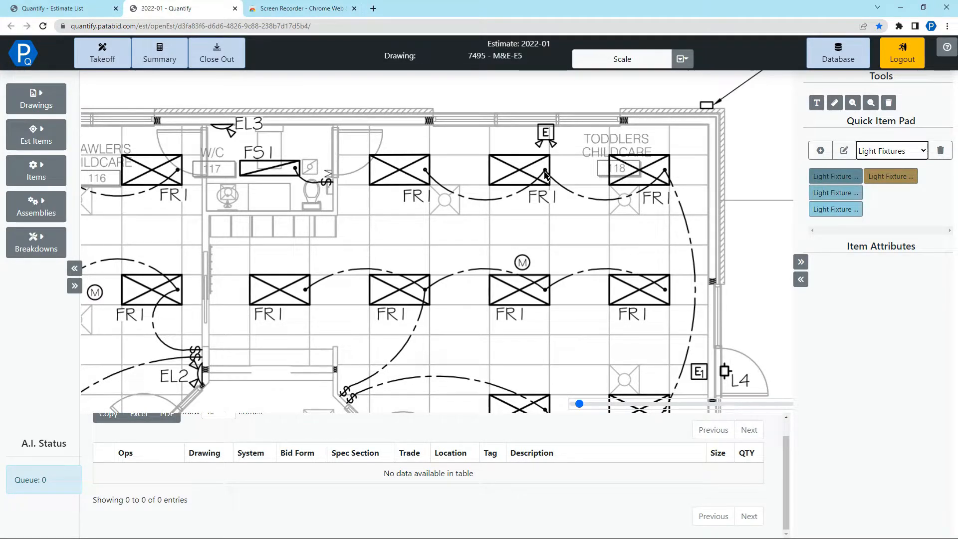
{"action": "mouse_move", "coordinate": [544, 177]}
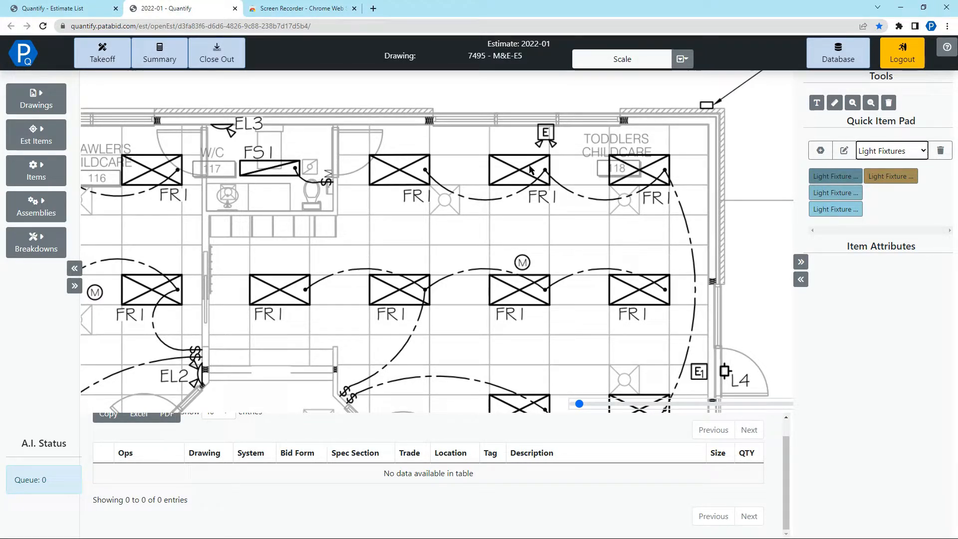
{"action": "mouse_move", "coordinate": [373, 163]}
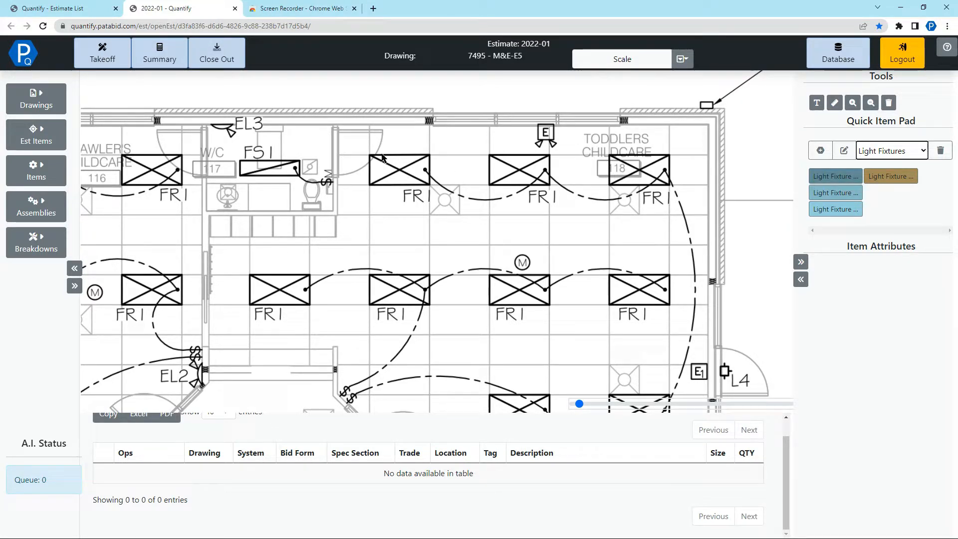
{"action": "mouse_move", "coordinate": [372, 187]}
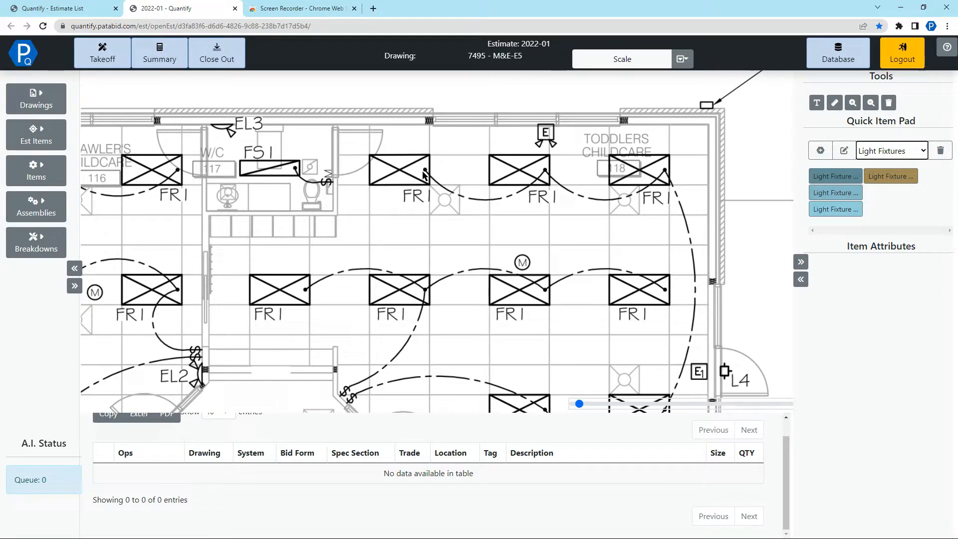
{"action": "mouse_move", "coordinate": [515, 202]}
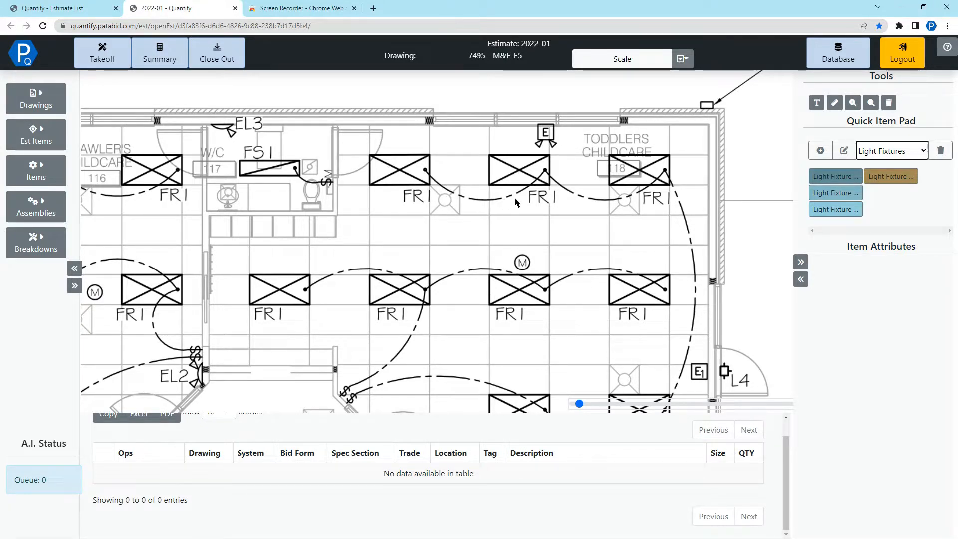
{"action": "mouse_move", "coordinate": [462, 189]}
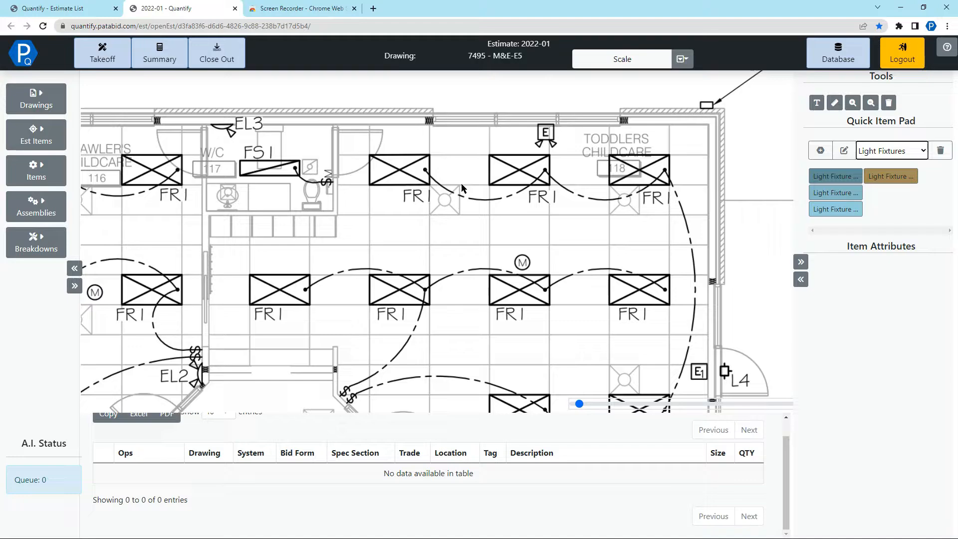
- Define a 2-lamp FR1 fixture with drop length 8, box an FR1 sample and commit the AI count
{"action": "left_click", "coordinate": [882, 282]}
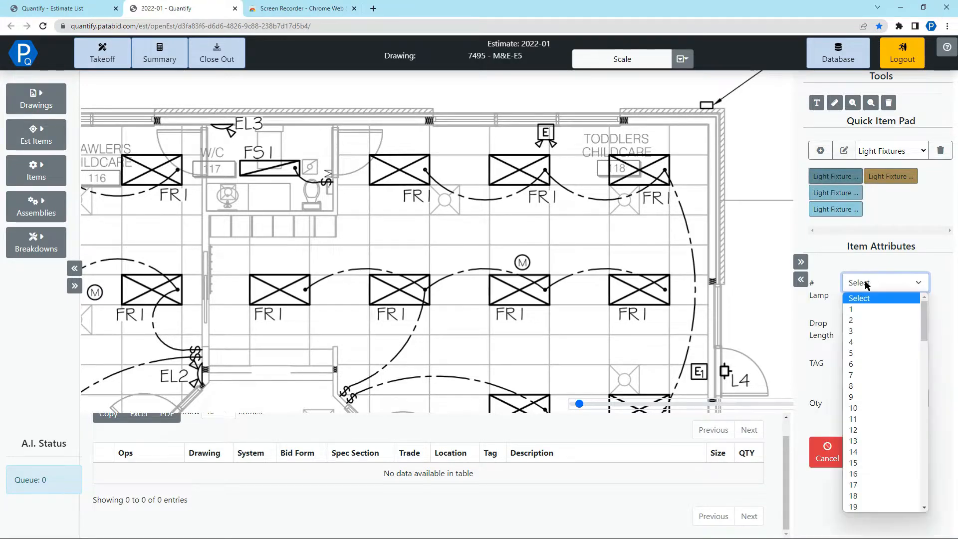
{"action": "left_click", "coordinate": [850, 319]}
{"action": "type", "text": "F"}
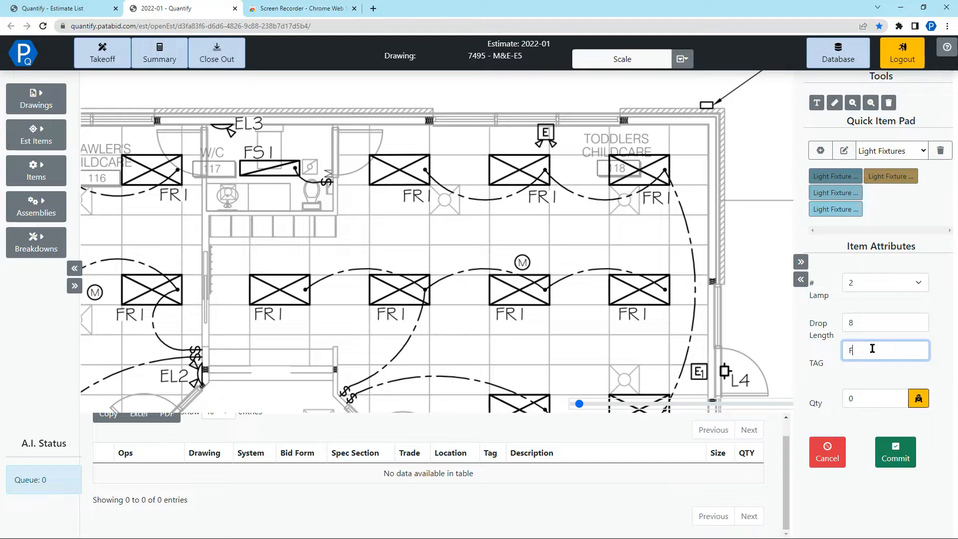
{"action": "type", "text": "R1"}
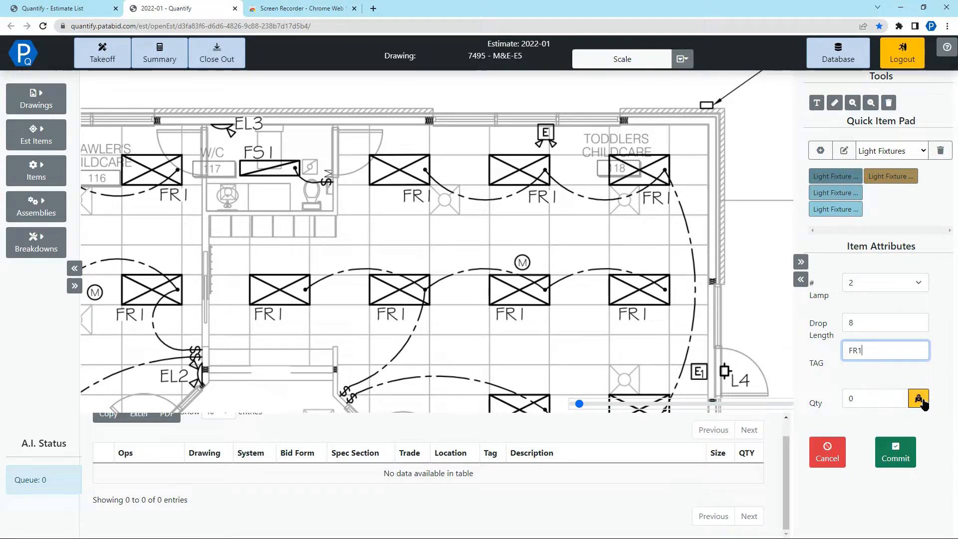
{"action": "left_click", "coordinate": [917, 398]}
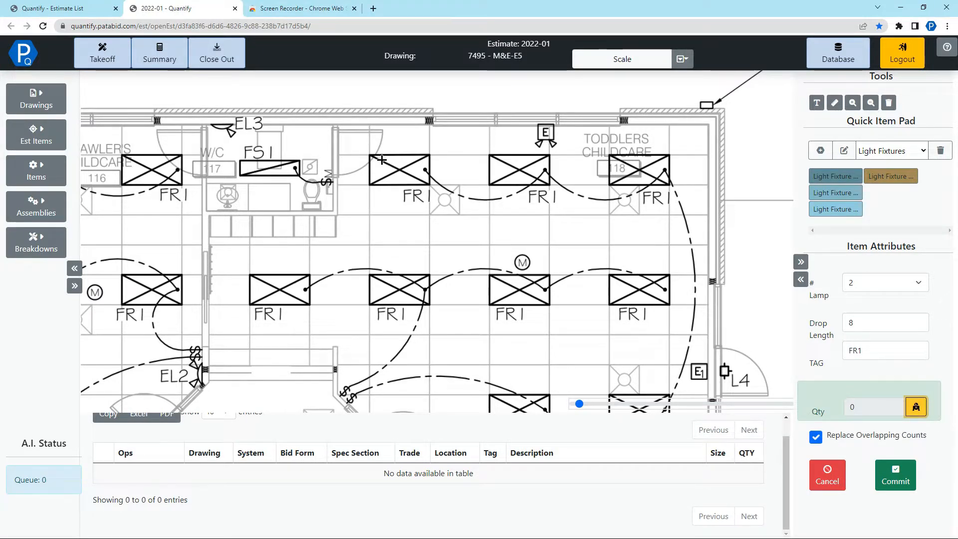
{"action": "left_click", "coordinate": [401, 173]}
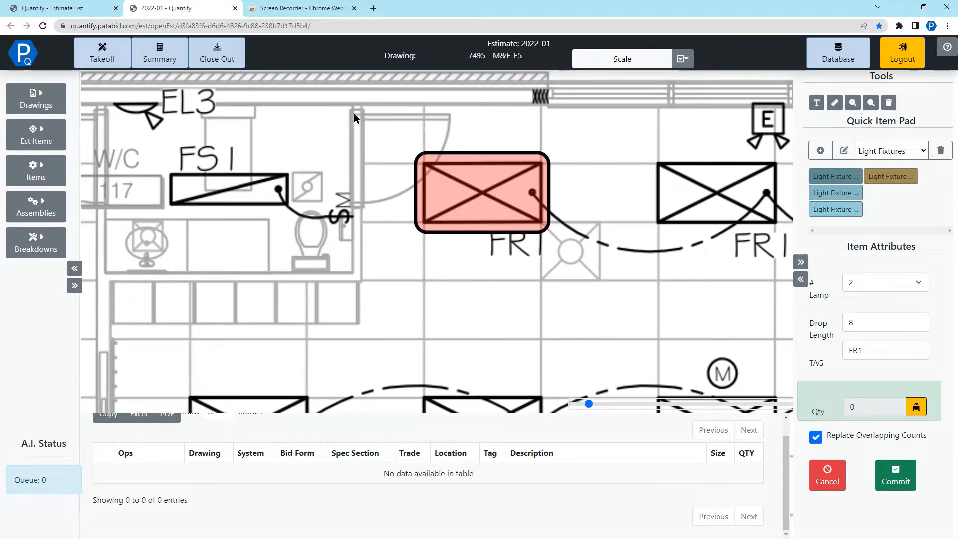
{"action": "mouse_move", "coordinate": [366, 145]}
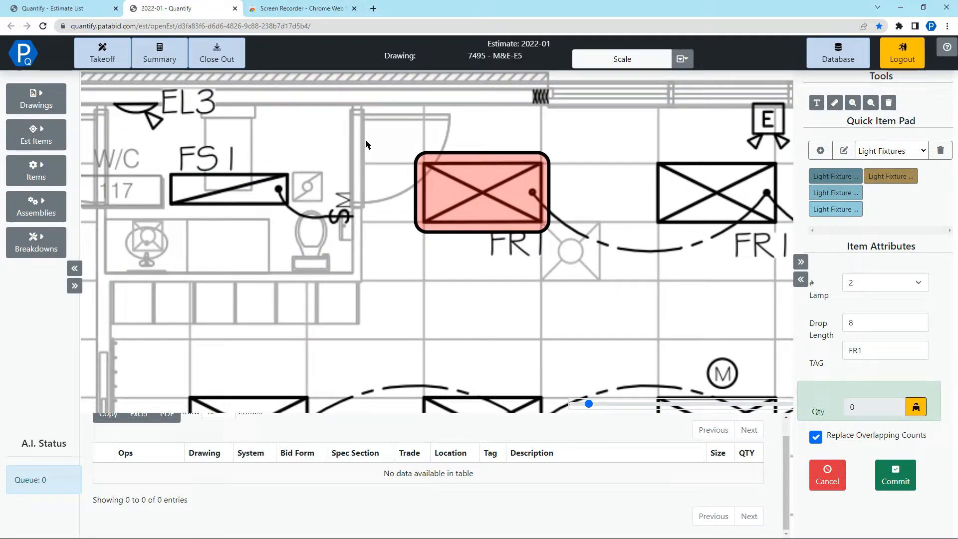
{"action": "mouse_move", "coordinate": [472, 117]}
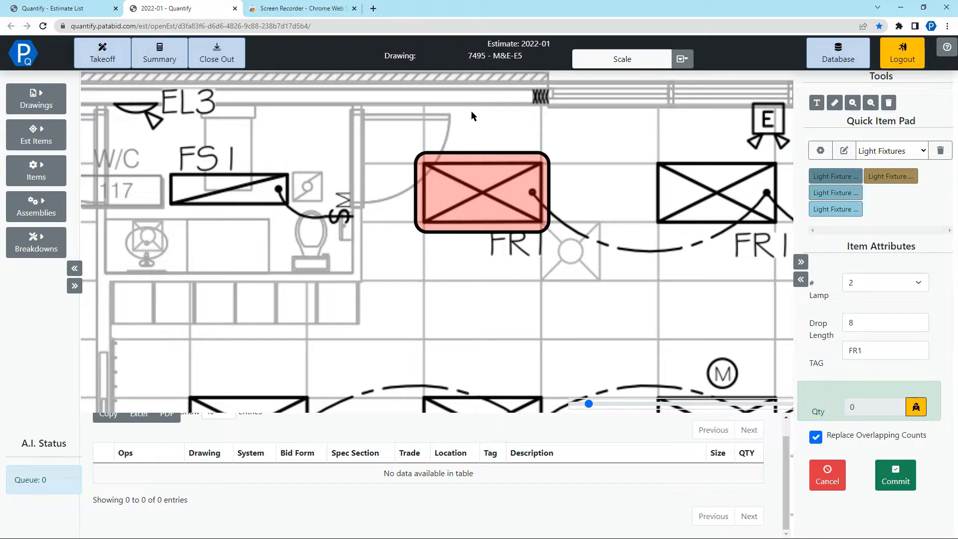
{"action": "left_click", "coordinate": [894, 475]}
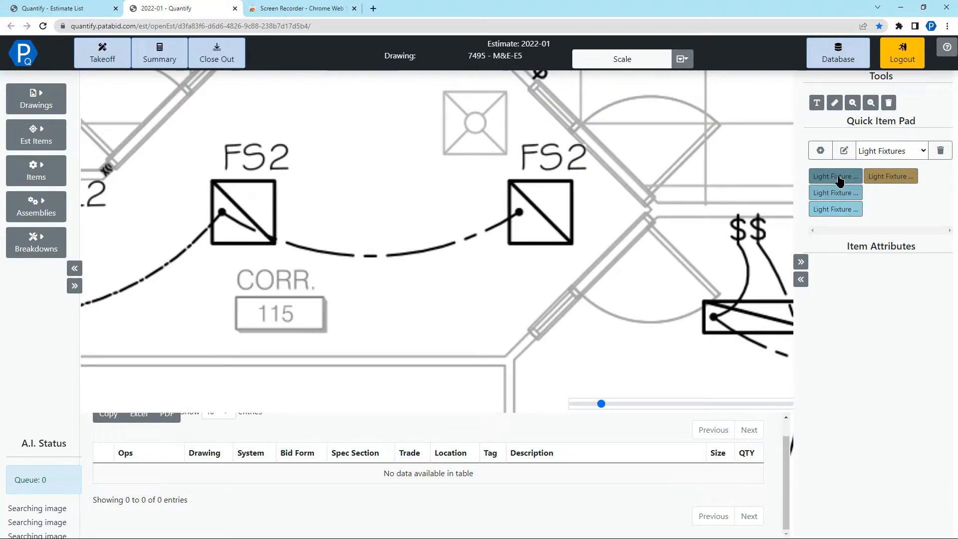
- Tag the fixture FS2 and start its AI count from an FS2 sample symbol
{"action": "left_click", "coordinate": [834, 176]}
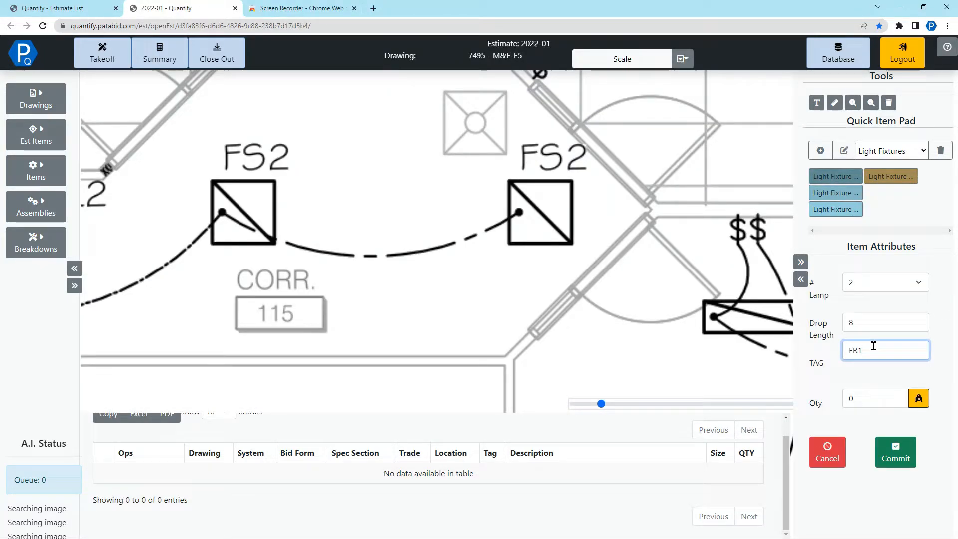
{"action": "type", "text": "FS2"}
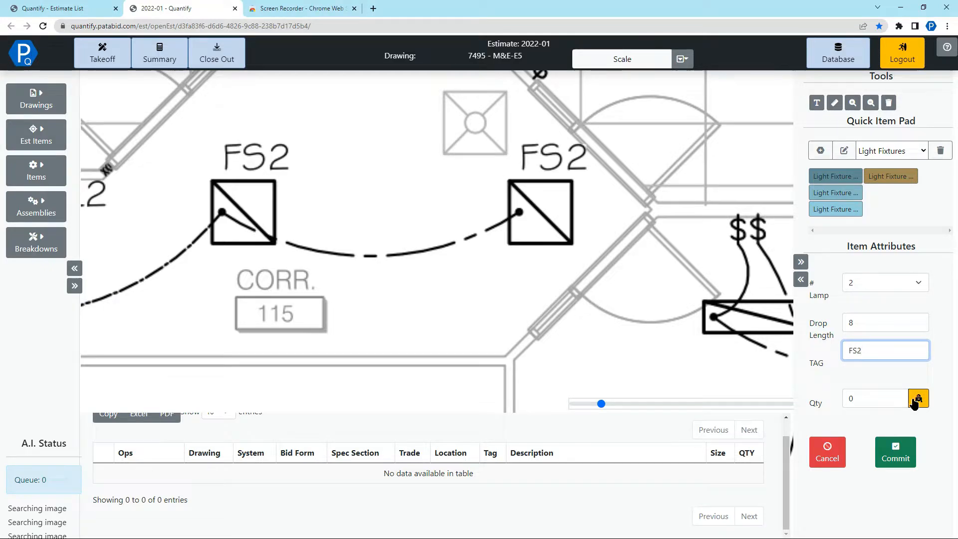
{"action": "left_click", "coordinate": [917, 399]}
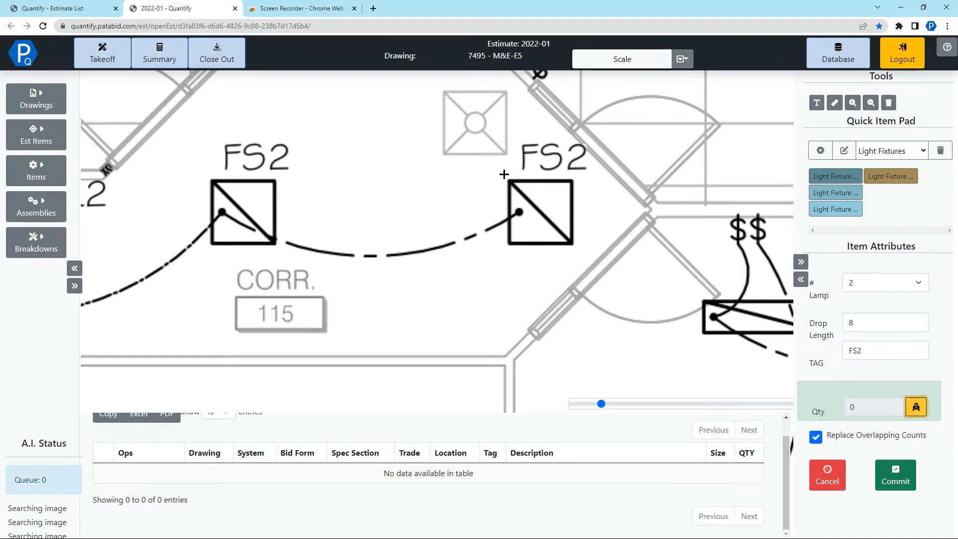
{"action": "left_click", "coordinate": [540, 212]}
{"action": "type", "text": "1"}
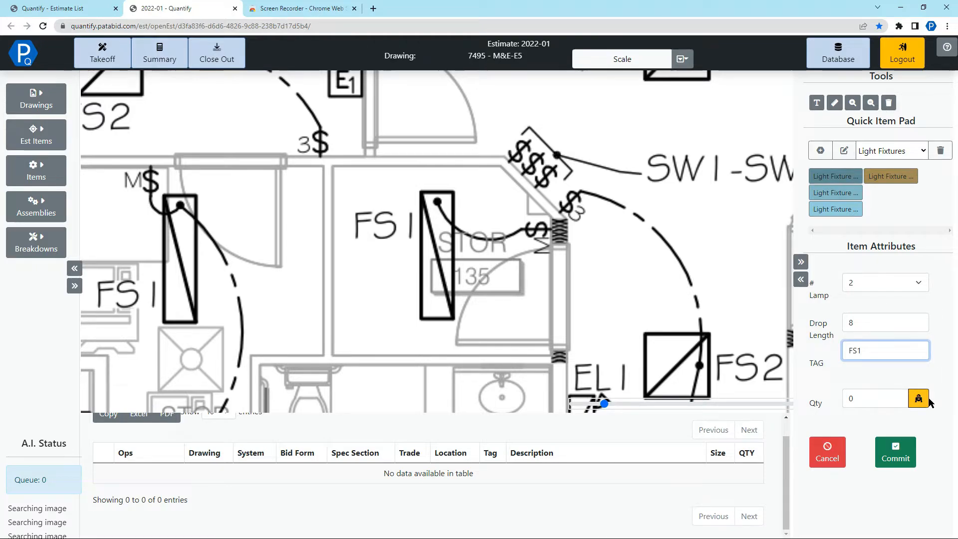
- Start the FS1 AI count from the fixture in STOR 135 and commit it
{"action": "left_click", "coordinate": [918, 398]}
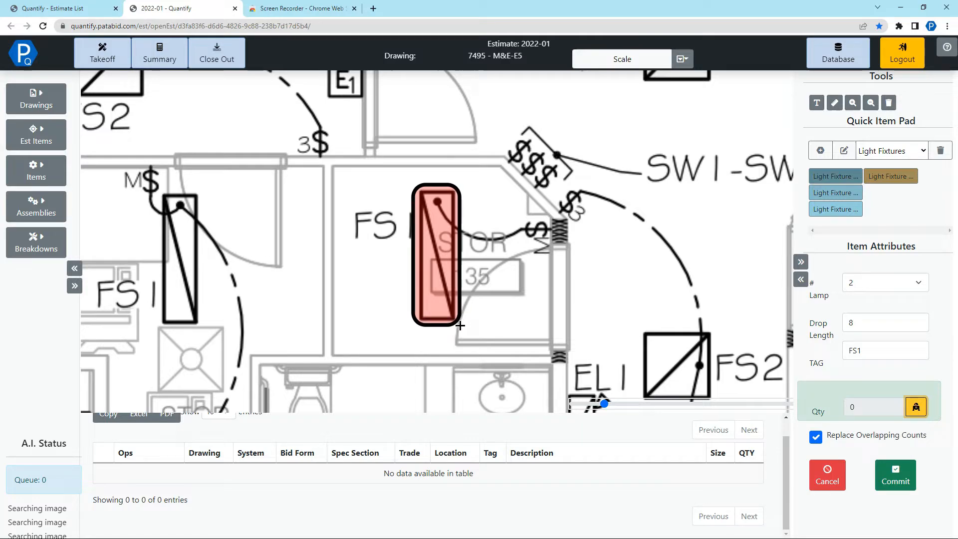
{"action": "left_click", "coordinate": [436, 254]}
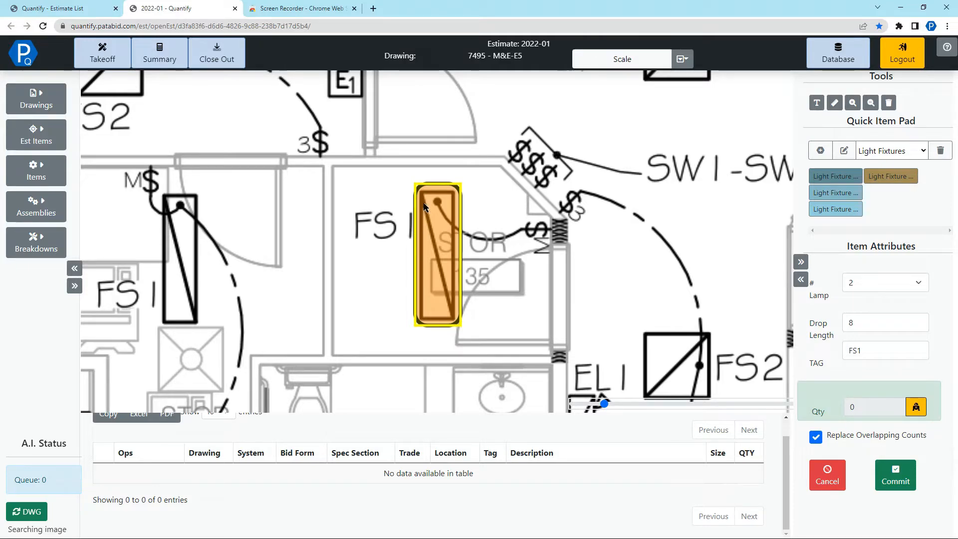
{"action": "left_click", "coordinate": [894, 475]}
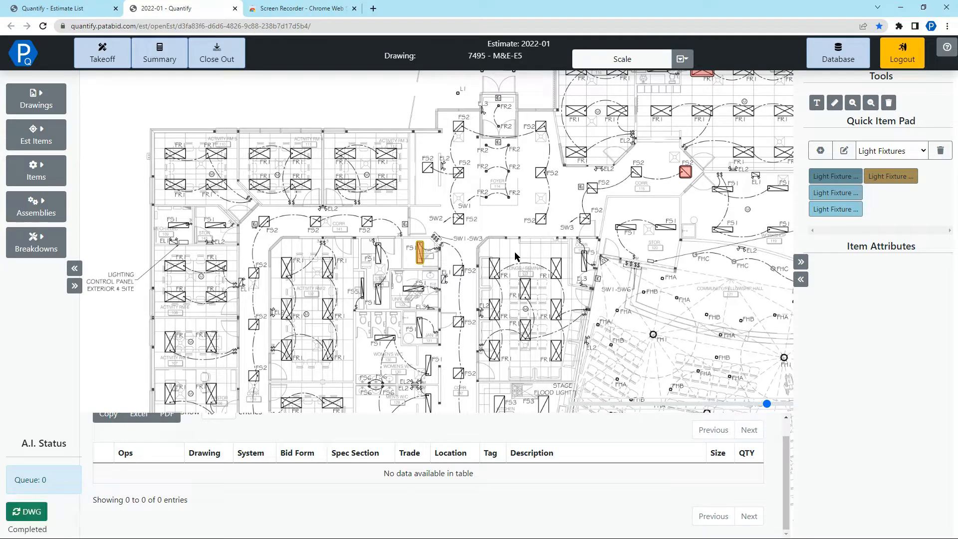
{"action": "mouse_move", "coordinate": [103, 451]}
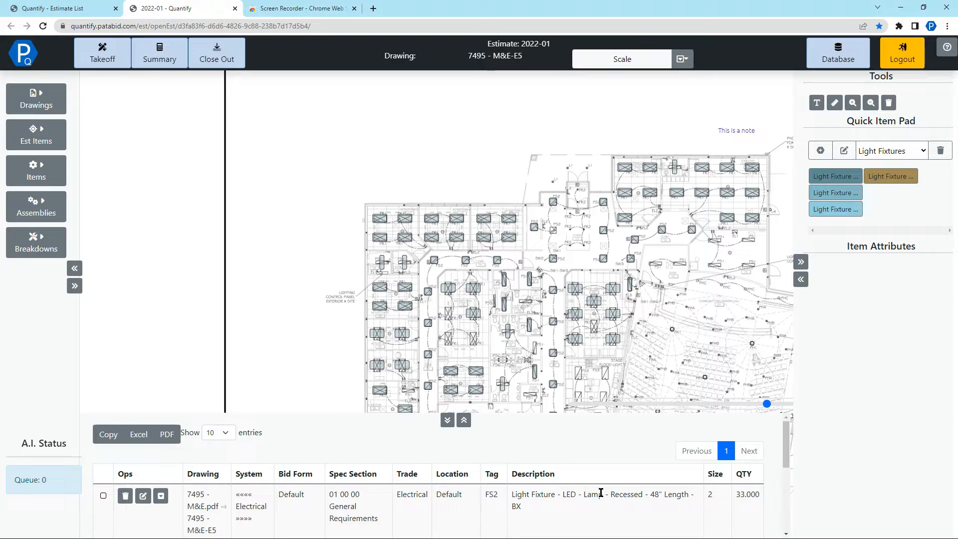
- Scroll the takeoff table to the FS2 33, FR1 54 and FS1 11 fixture rows
{"action": "scroll", "scroll_direction": "down", "scroll_amount": 3}
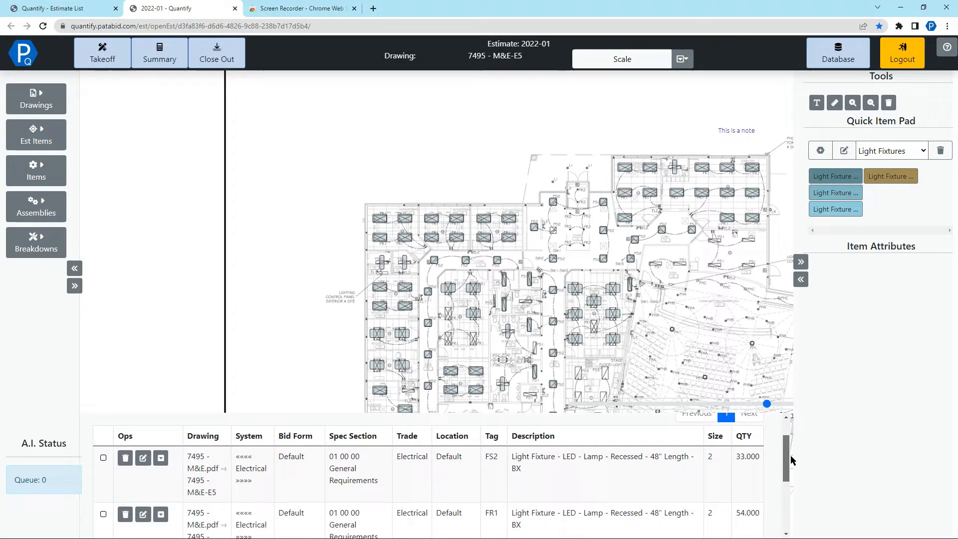
{"action": "scroll", "scroll_direction": "down", "scroll_amount": 3}
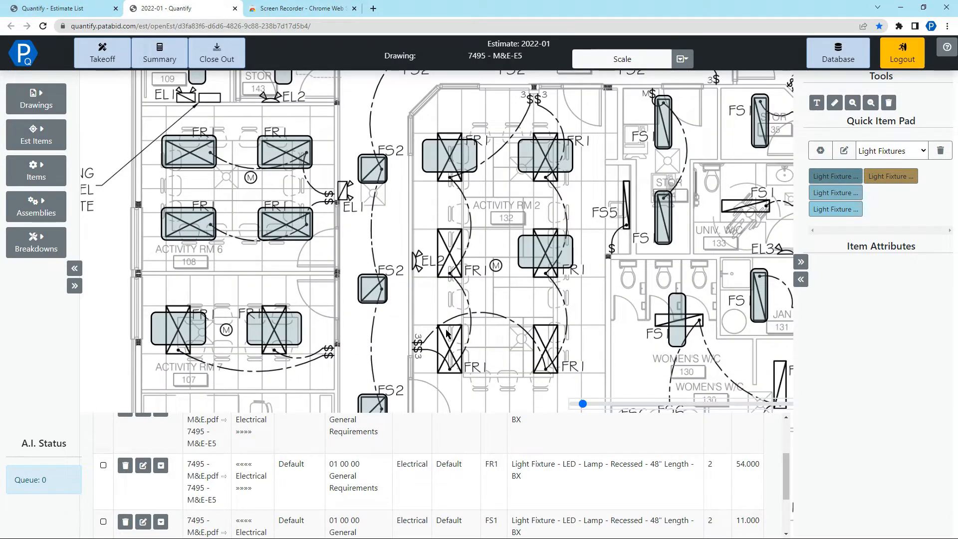
{"action": "mouse_move", "coordinate": [541, 348]}
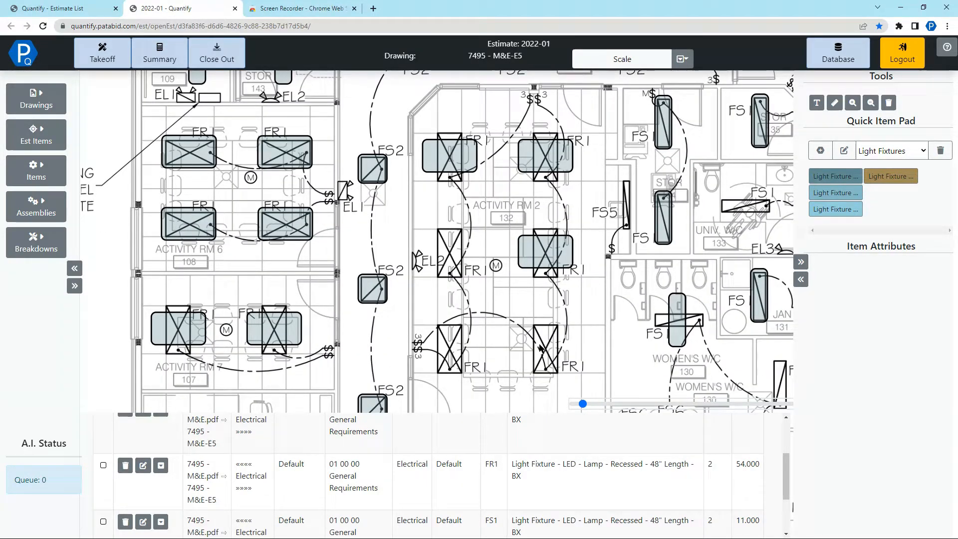
{"action": "mouse_move", "coordinate": [455, 355]}
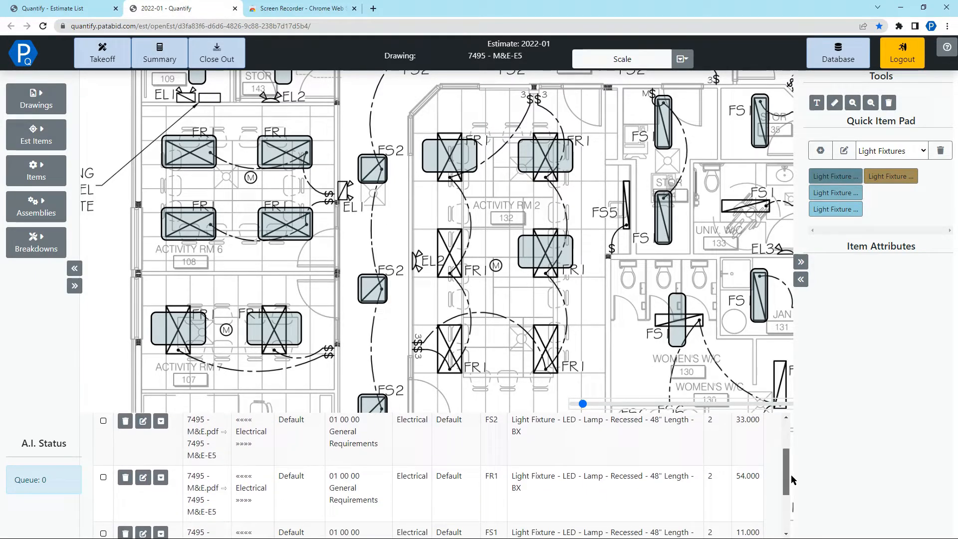
{"action": "scroll", "scroll_direction": "down", "scroll_amount": 3}
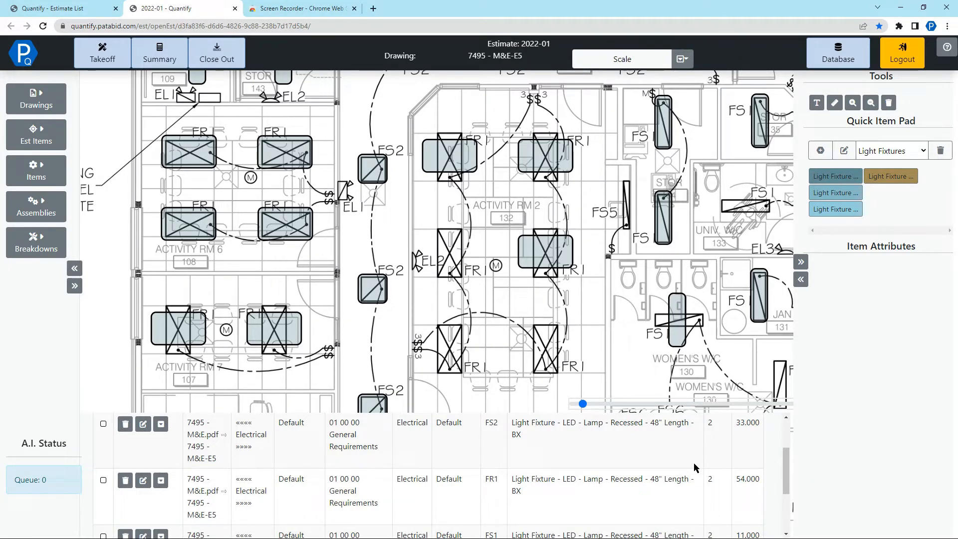
{"action": "mouse_move", "coordinate": [657, 371]}
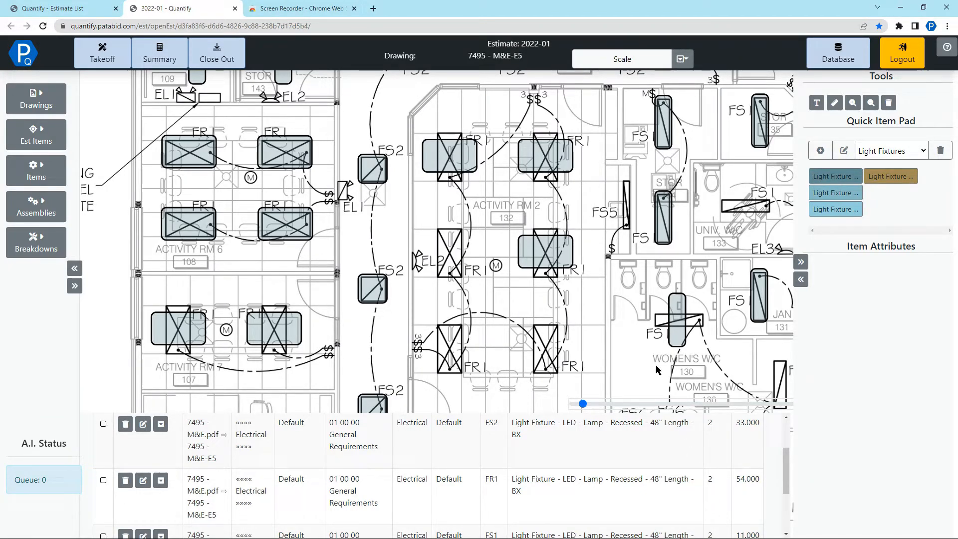
- Copy a counted FR1 marker from Activity Rm 2 onto the uncounted FS1 fixture in STOR 127
{"action": "left_click", "coordinate": [544, 251]}
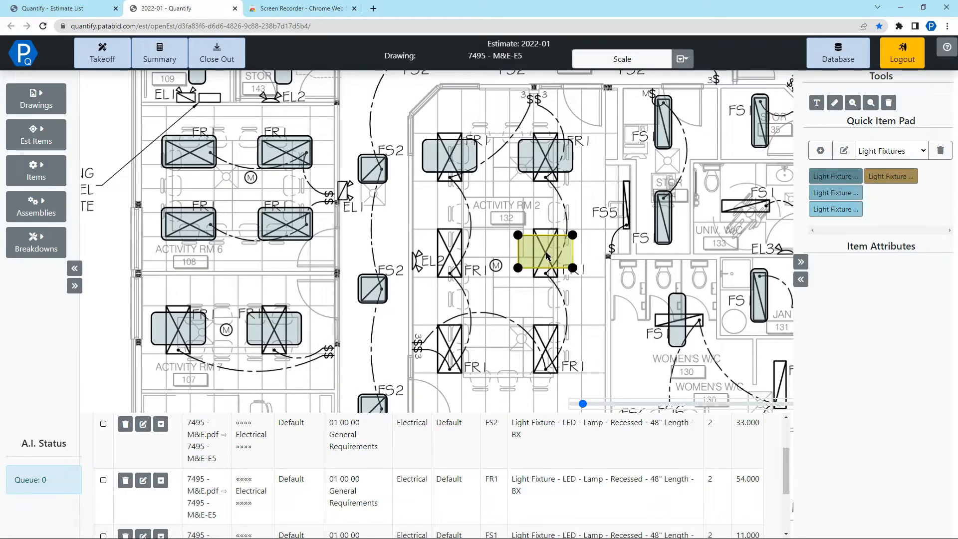
{"action": "right_click", "coordinate": [544, 254]}
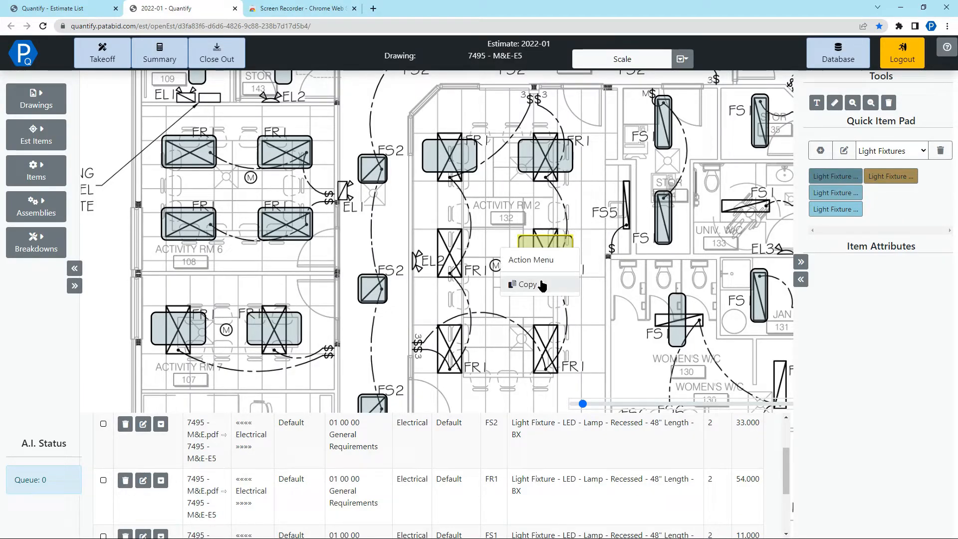
{"action": "left_click", "coordinate": [527, 285]}
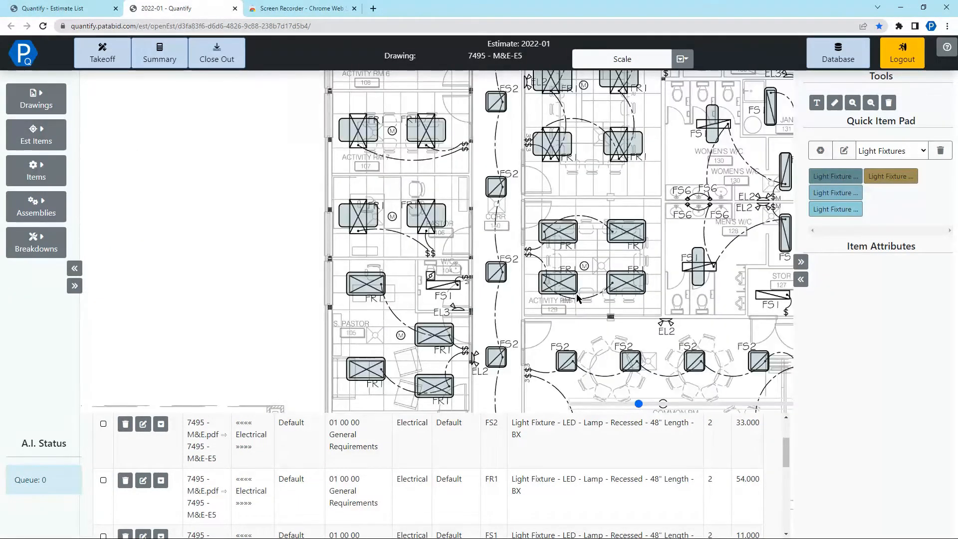
{"action": "scroll", "scroll_direction": "down", "scroll_amount": 3}
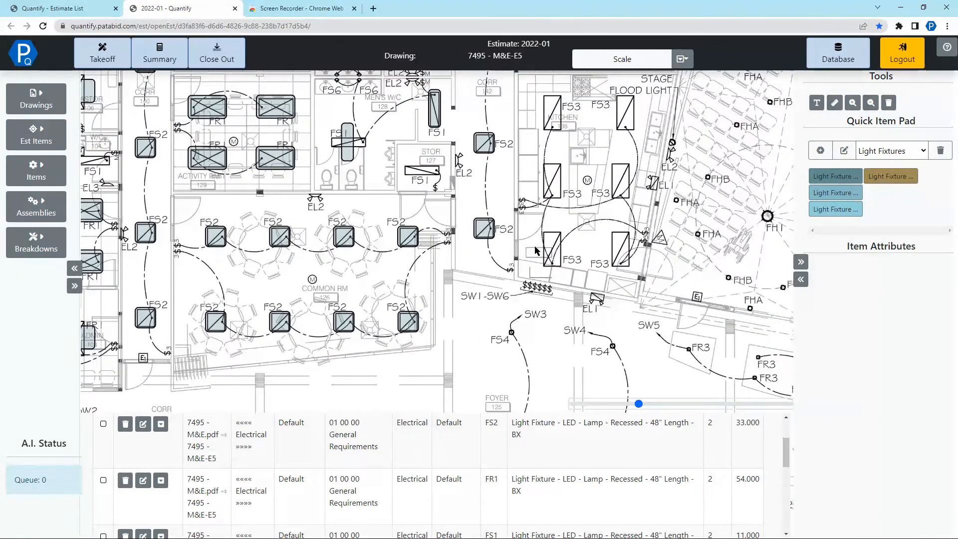
{"action": "mouse_move", "coordinate": [649, 170]}
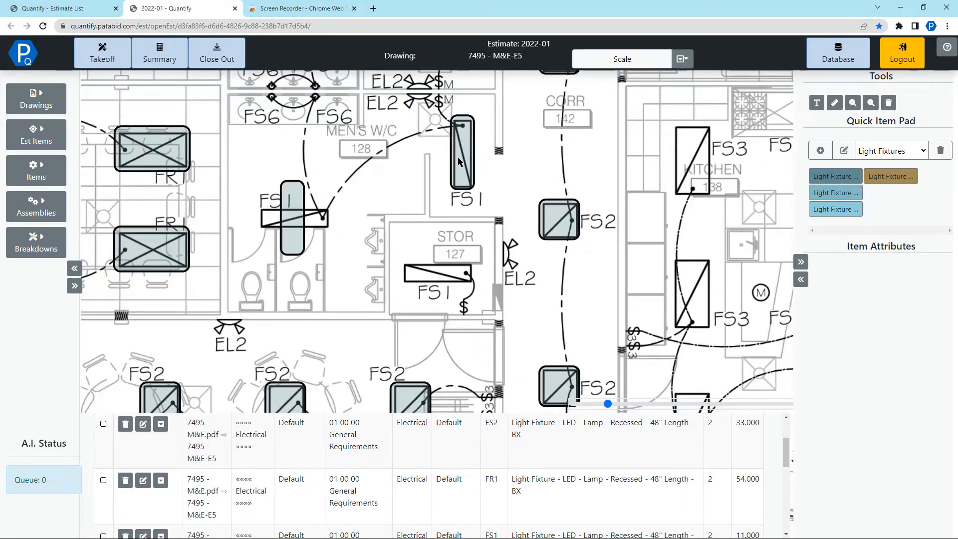
{"action": "left_click", "coordinate": [434, 278]}
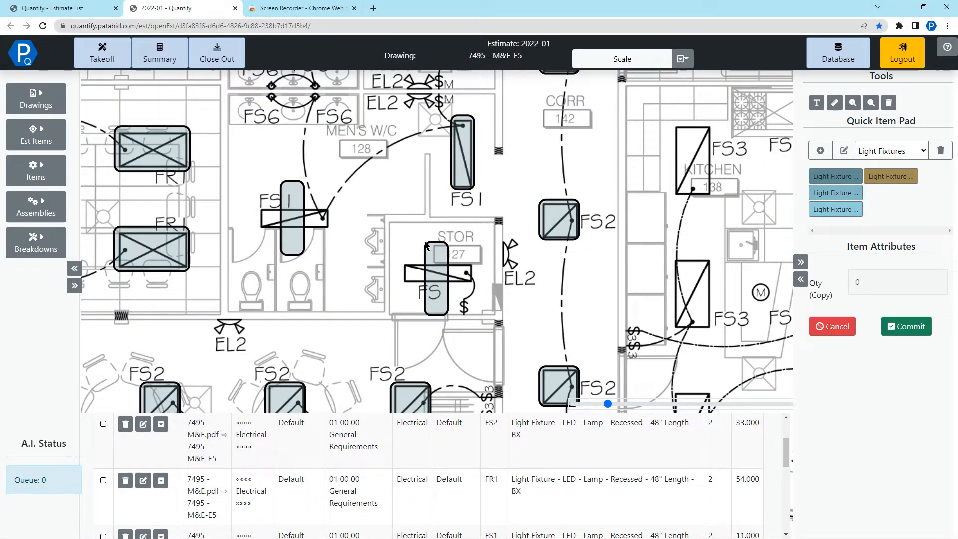
{"action": "scroll", "scroll_direction": "down", "scroll_amount": 3}
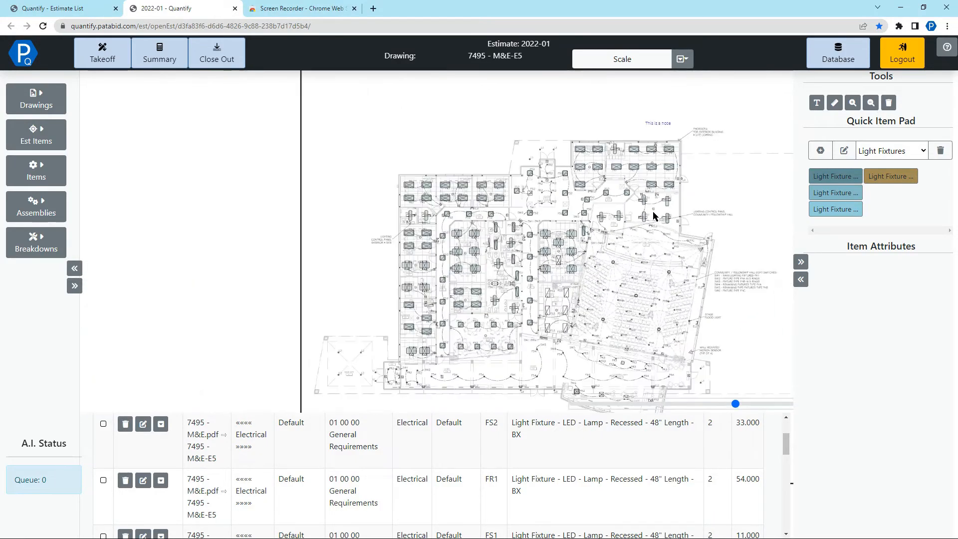
{"action": "mouse_move", "coordinate": [653, 253]}
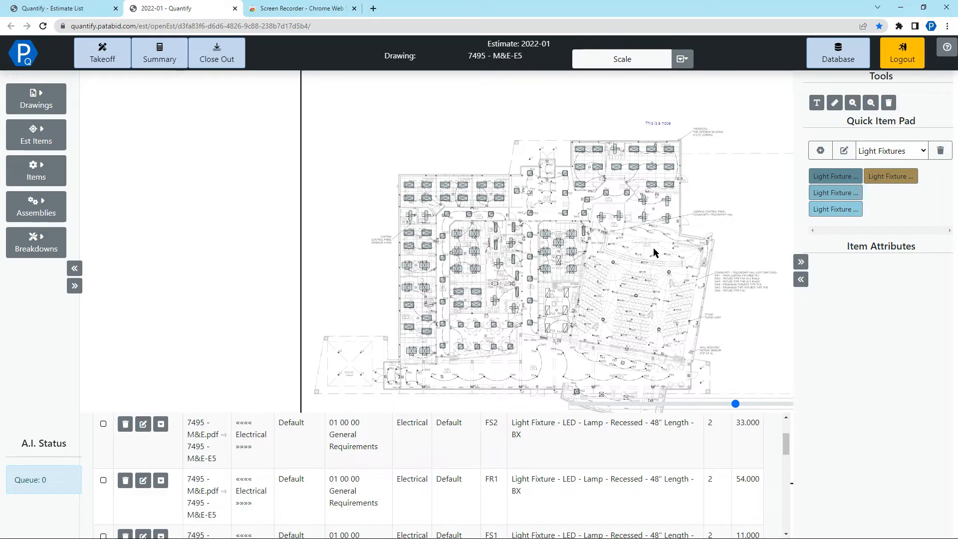
{"action": "mouse_move", "coordinate": [681, 251]}
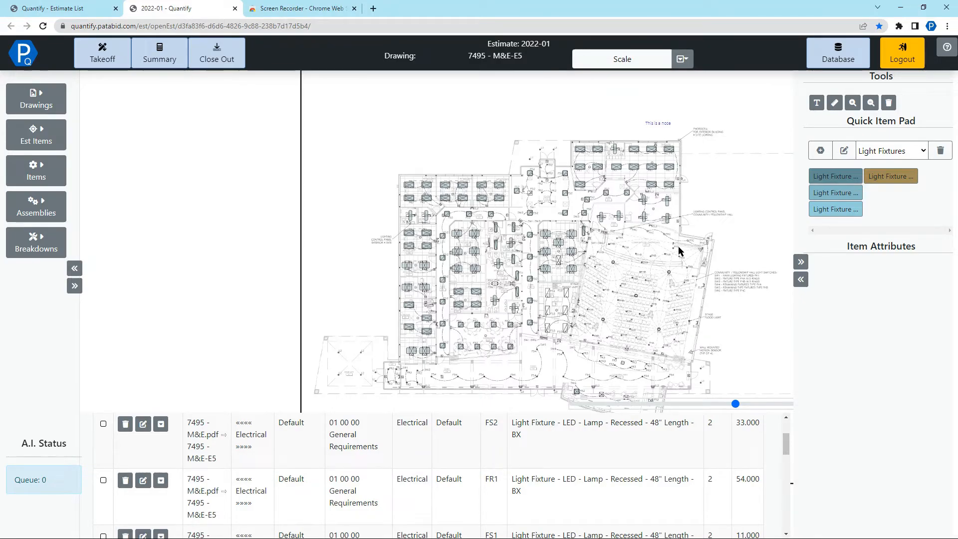
{"action": "left_click", "coordinate": [159, 53]}
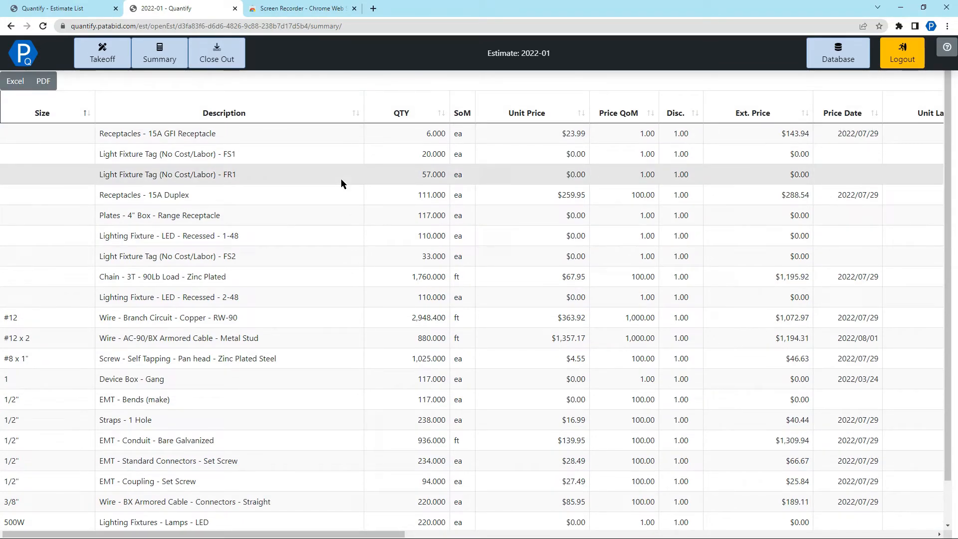
- Leave the Summary page and return to the M&E-E5 takeoff drawing
{"action": "left_click", "coordinate": [101, 53]}
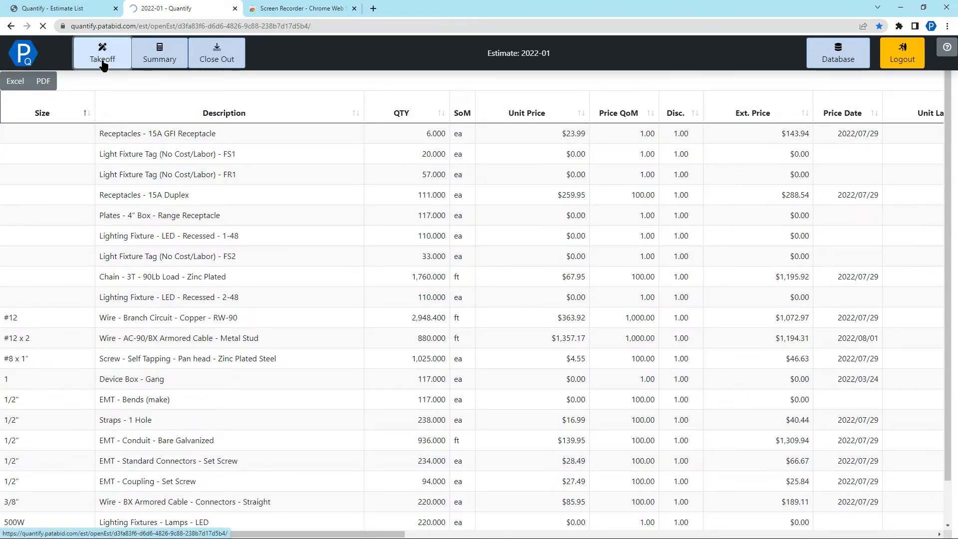
{"action": "left_click", "coordinate": [102, 53]}
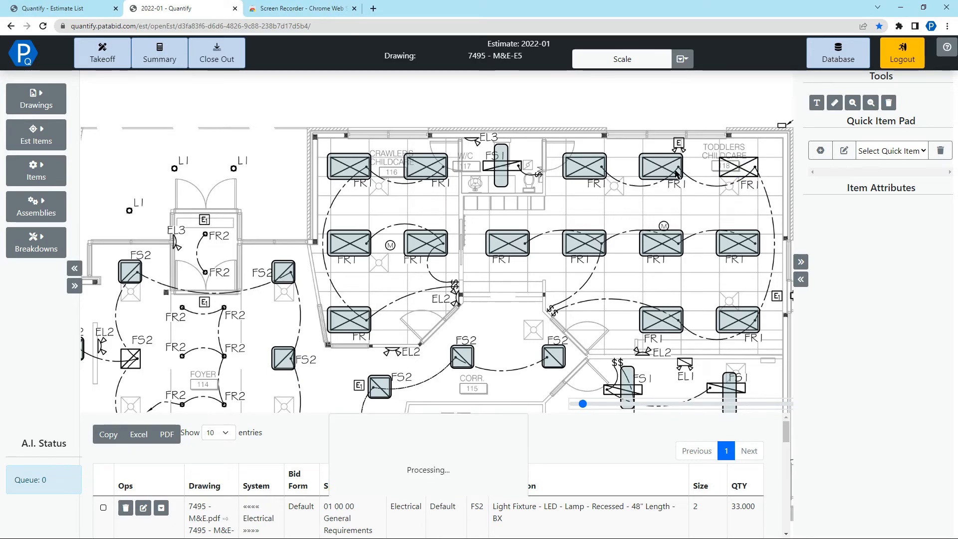
- Delete the FR1 count marker in the toddlers childcare room with Delete Annotation
{"action": "left_click", "coordinate": [661, 166]}
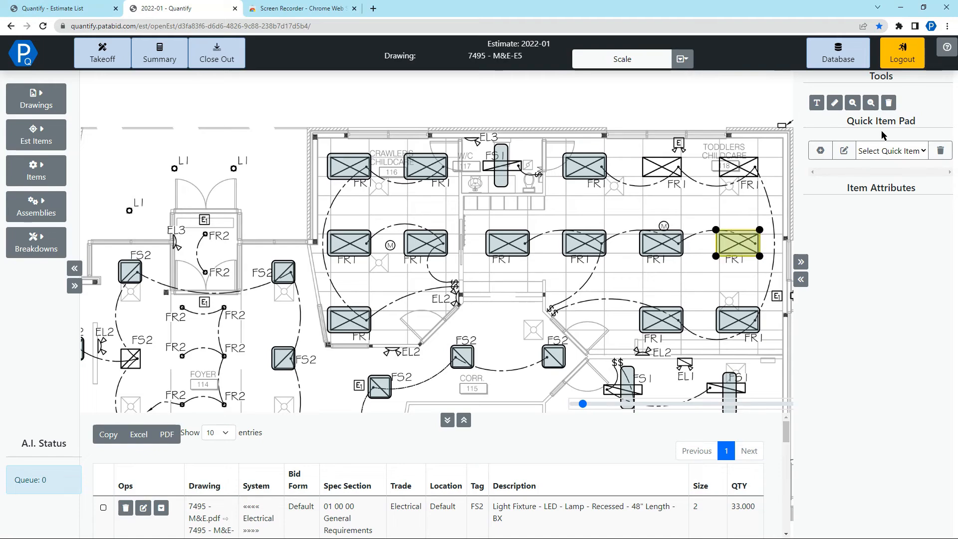
{"action": "left_click", "coordinate": [889, 101]}
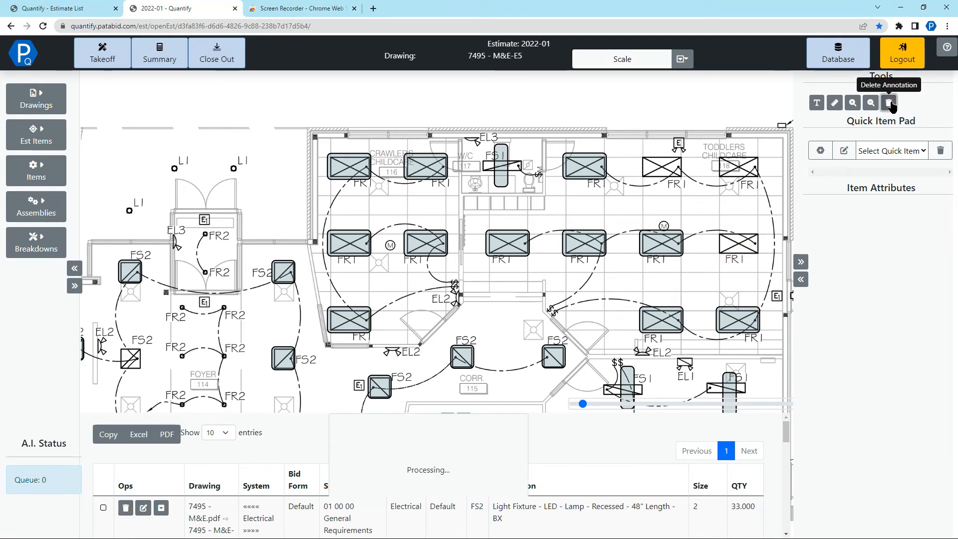